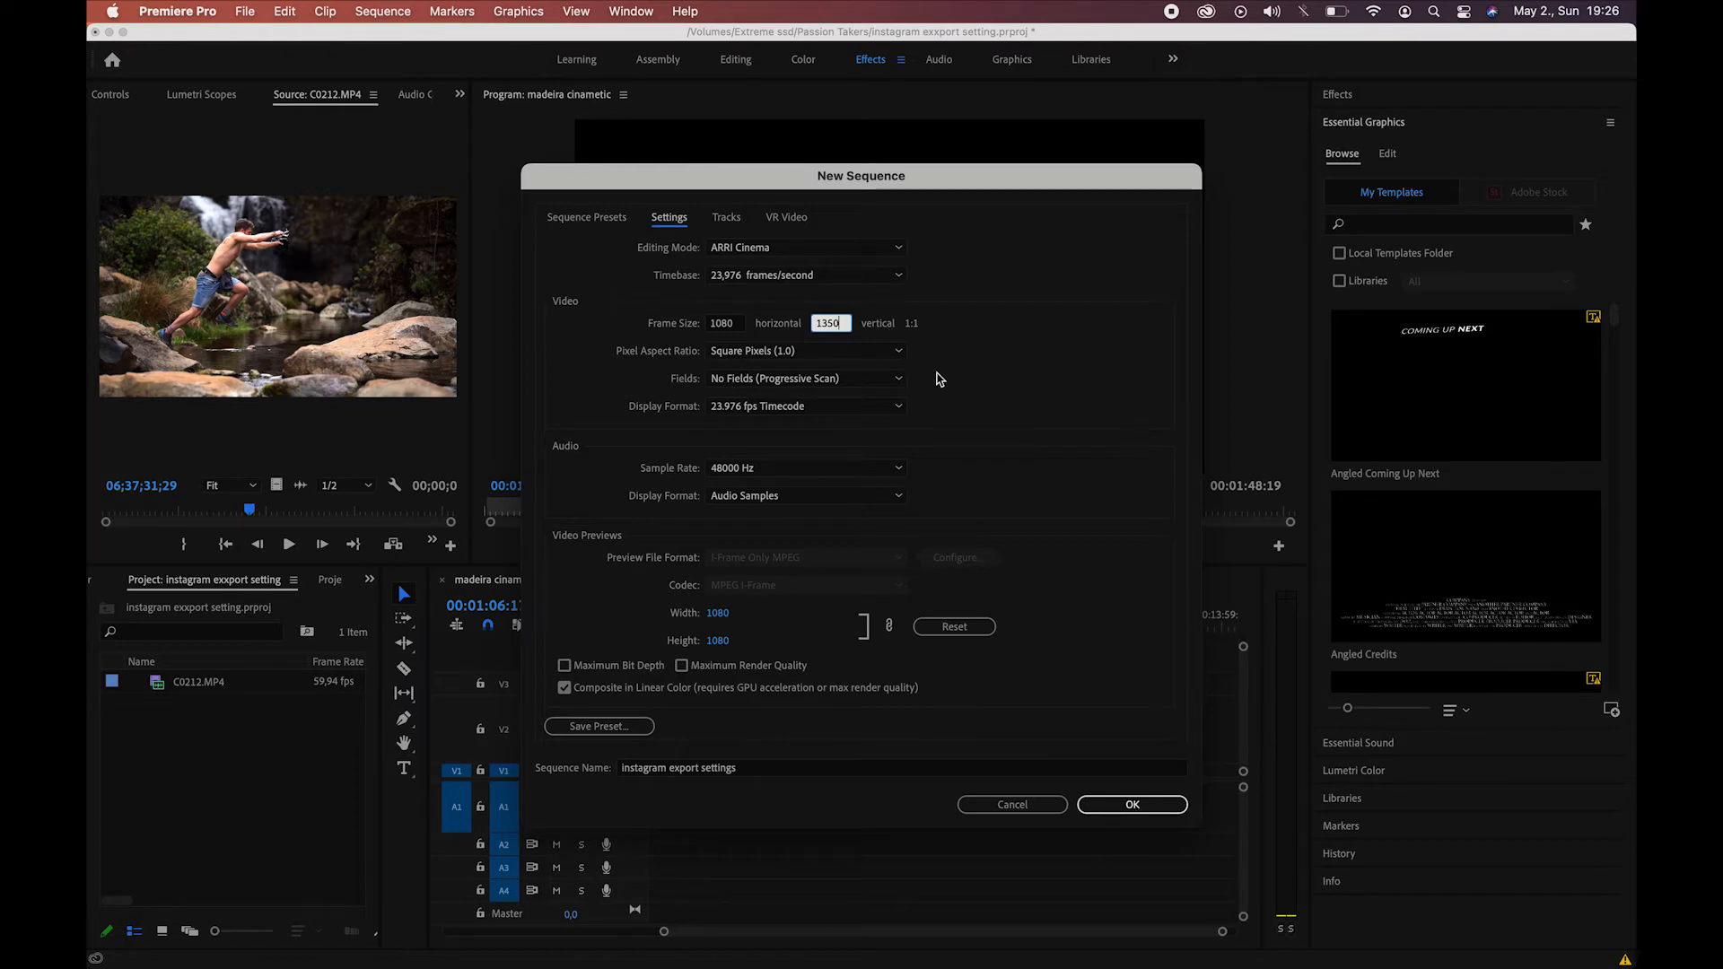
Confirm the new 1080×1350 'instagram export settings' sequence.
{"action": "left_click", "coordinate": [1131, 804]}
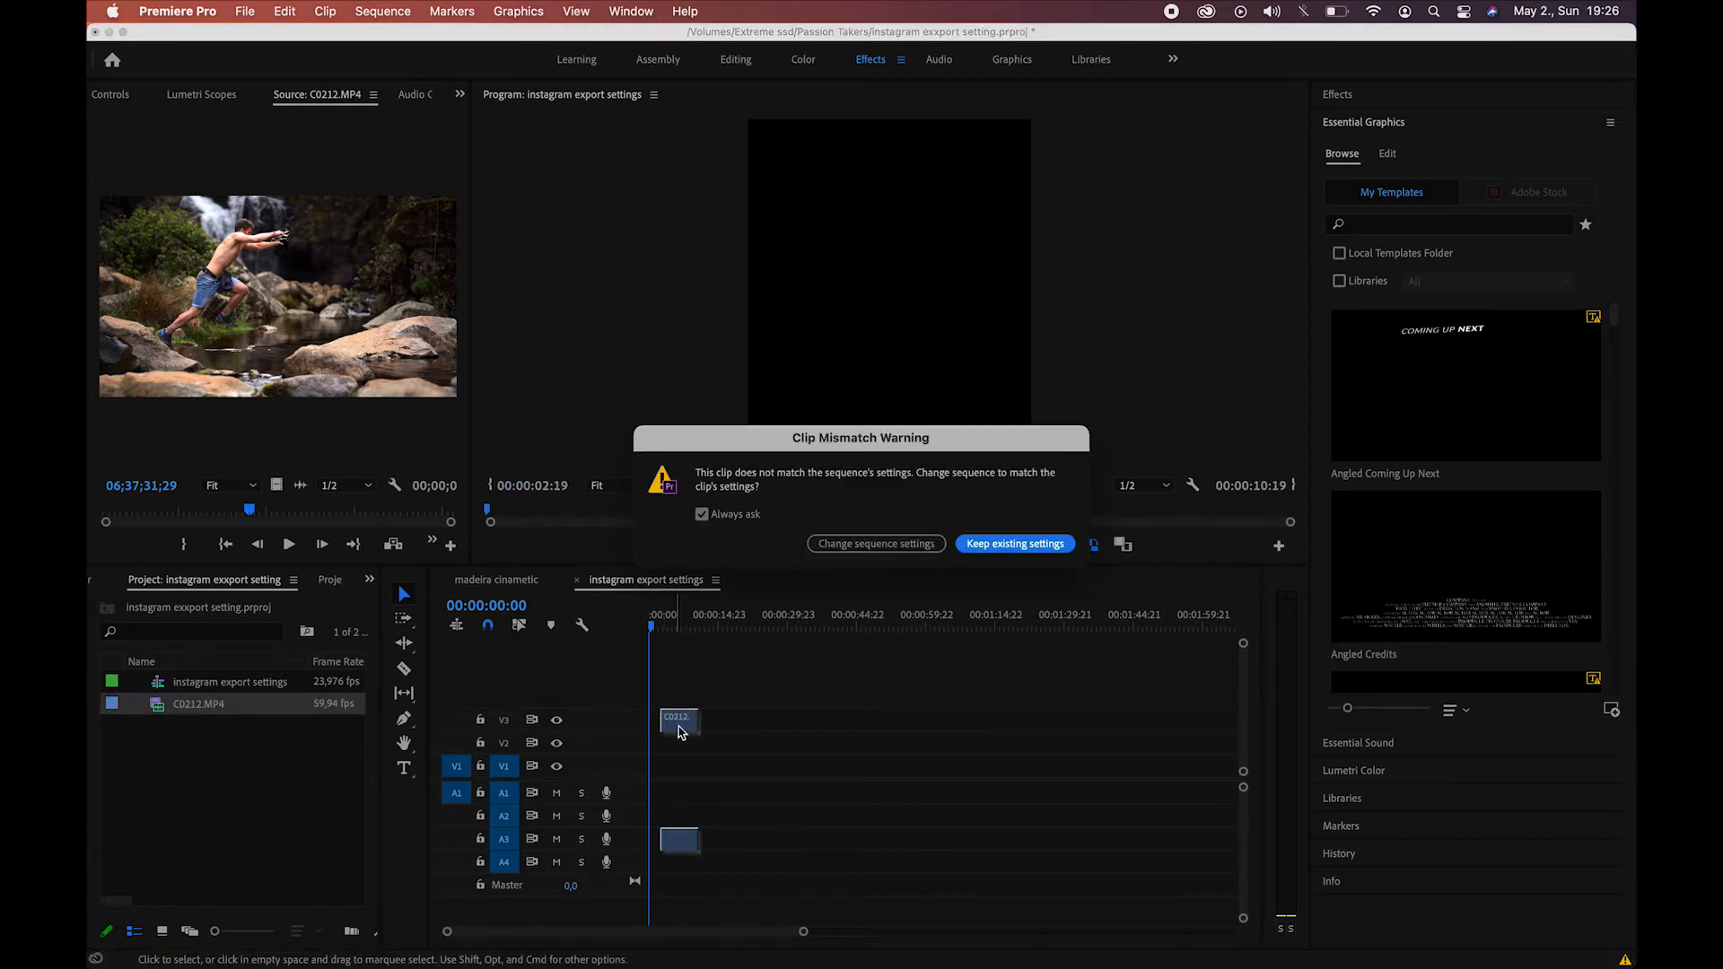
Keep the existing portrait sequence settings despite the clip mismatch, then play the sequence.
{"action": "left_click", "coordinate": [1012, 542]}
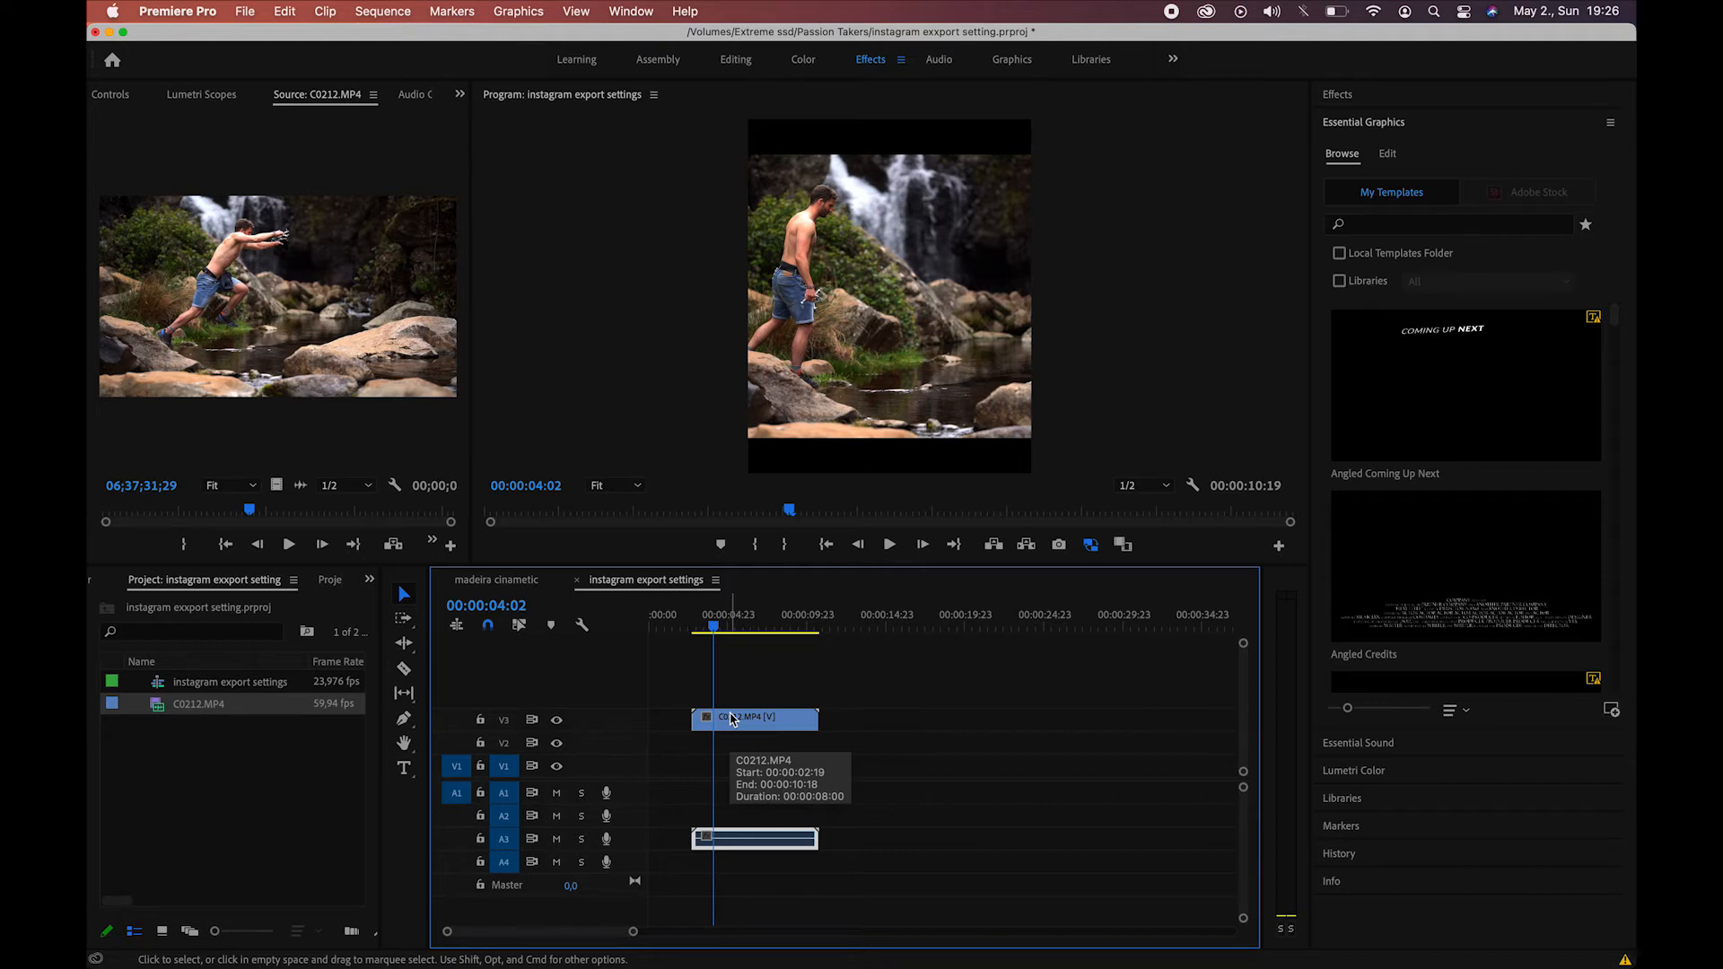
{"action": "mouse_move", "coordinate": [740, 661]}
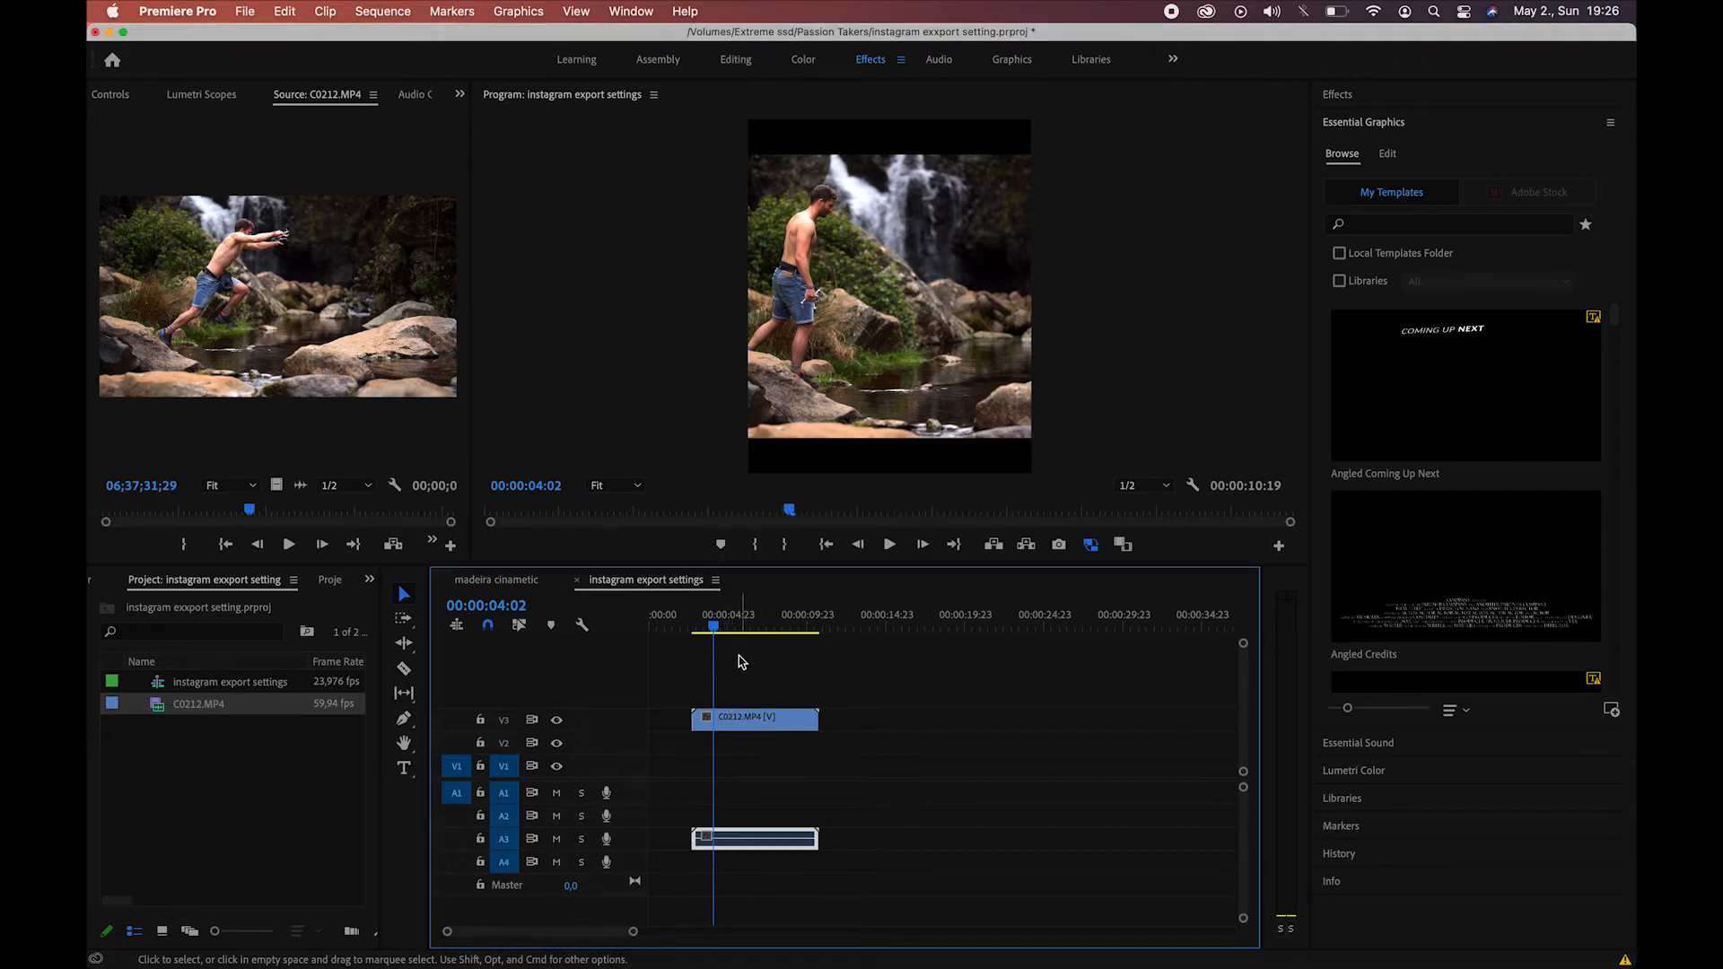
{"action": "mouse_move", "coordinate": [883, 325]}
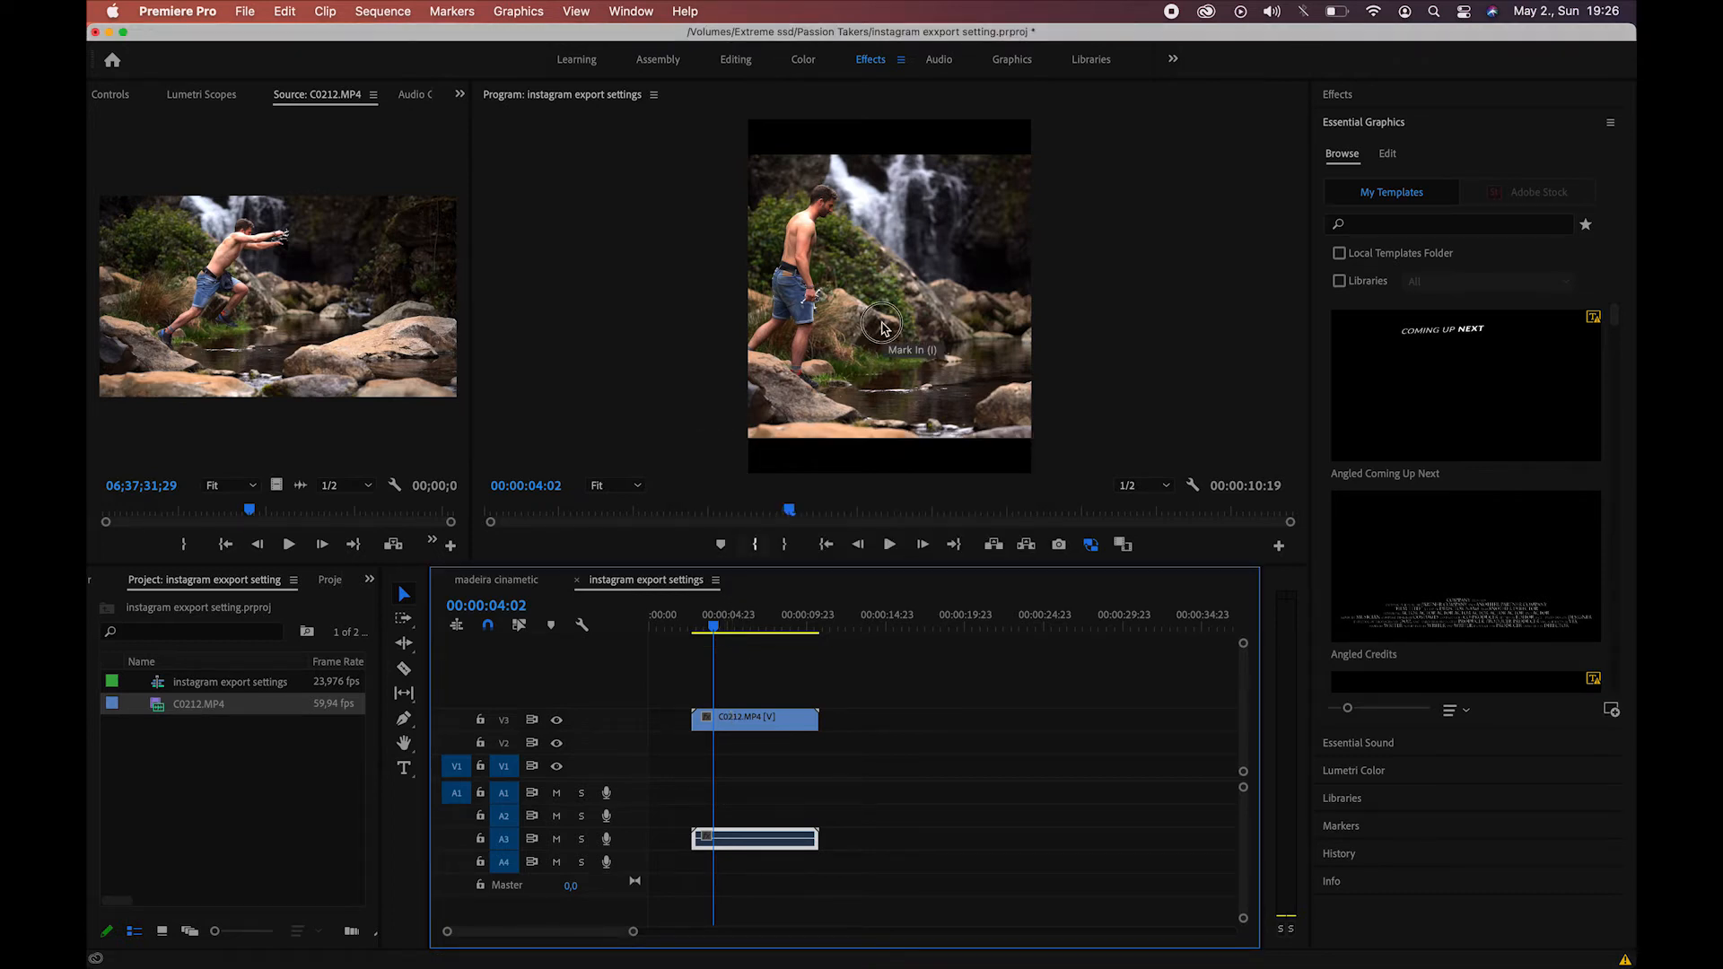
{"action": "left_click", "coordinate": [889, 320]}
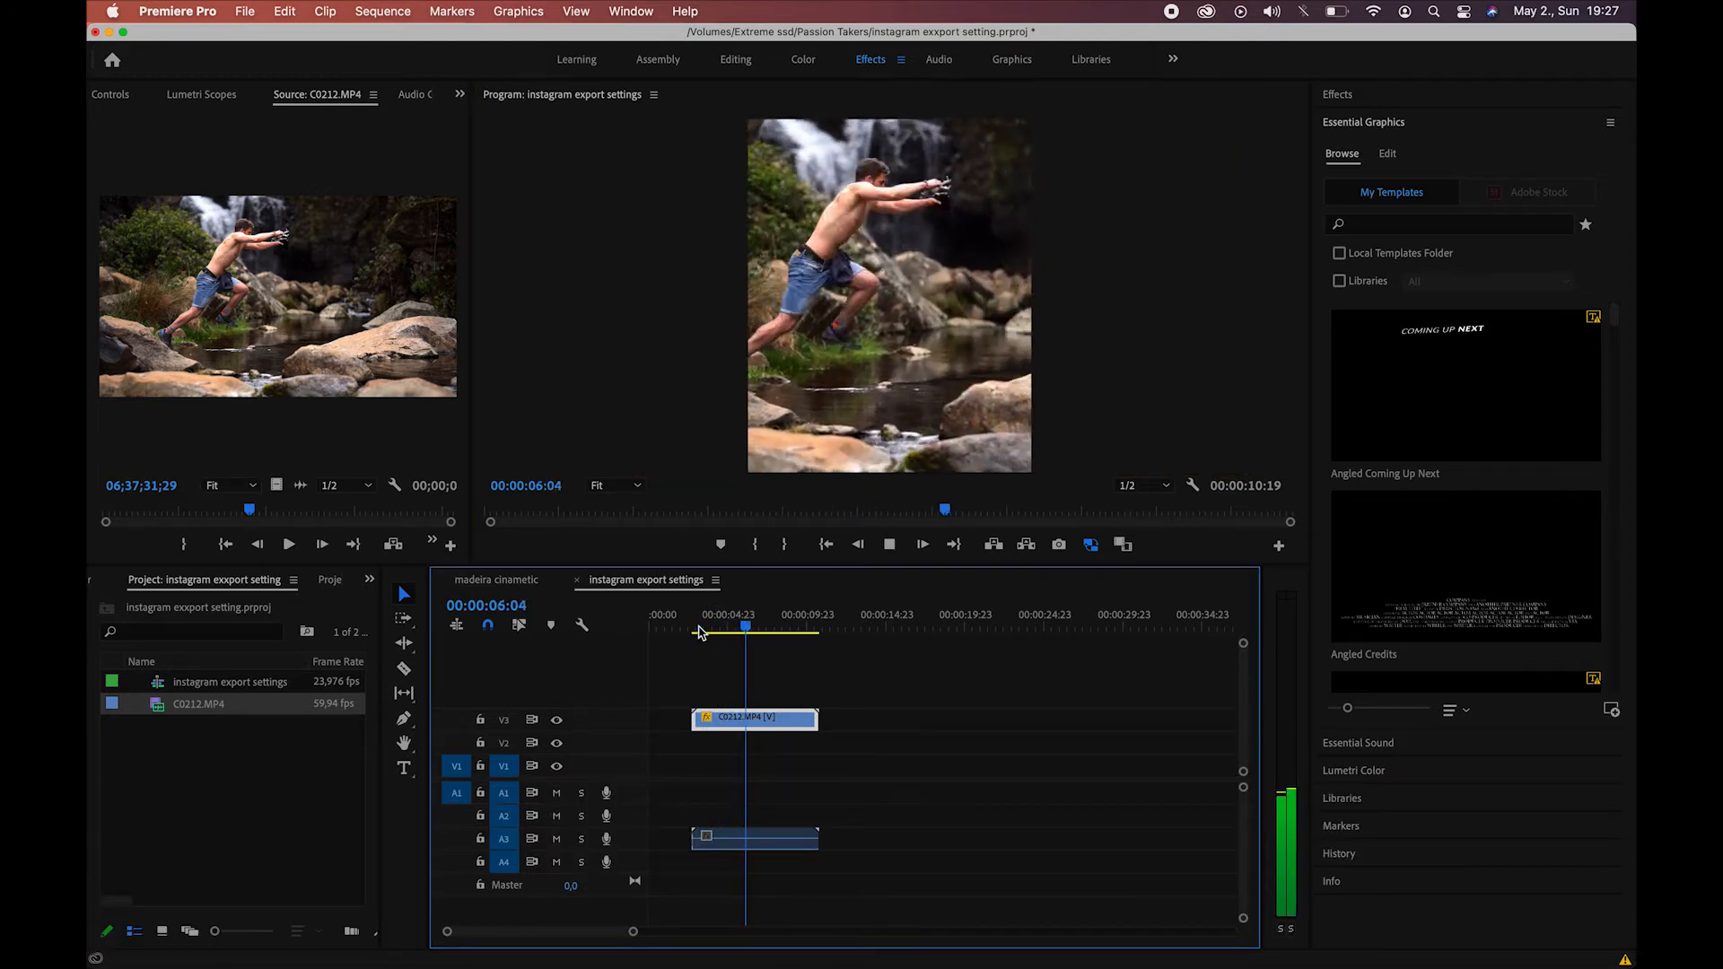
Stop playback, set In and Out points at the clip's start and end, and go to File export.
{"action": "left_click", "coordinate": [765, 629]}
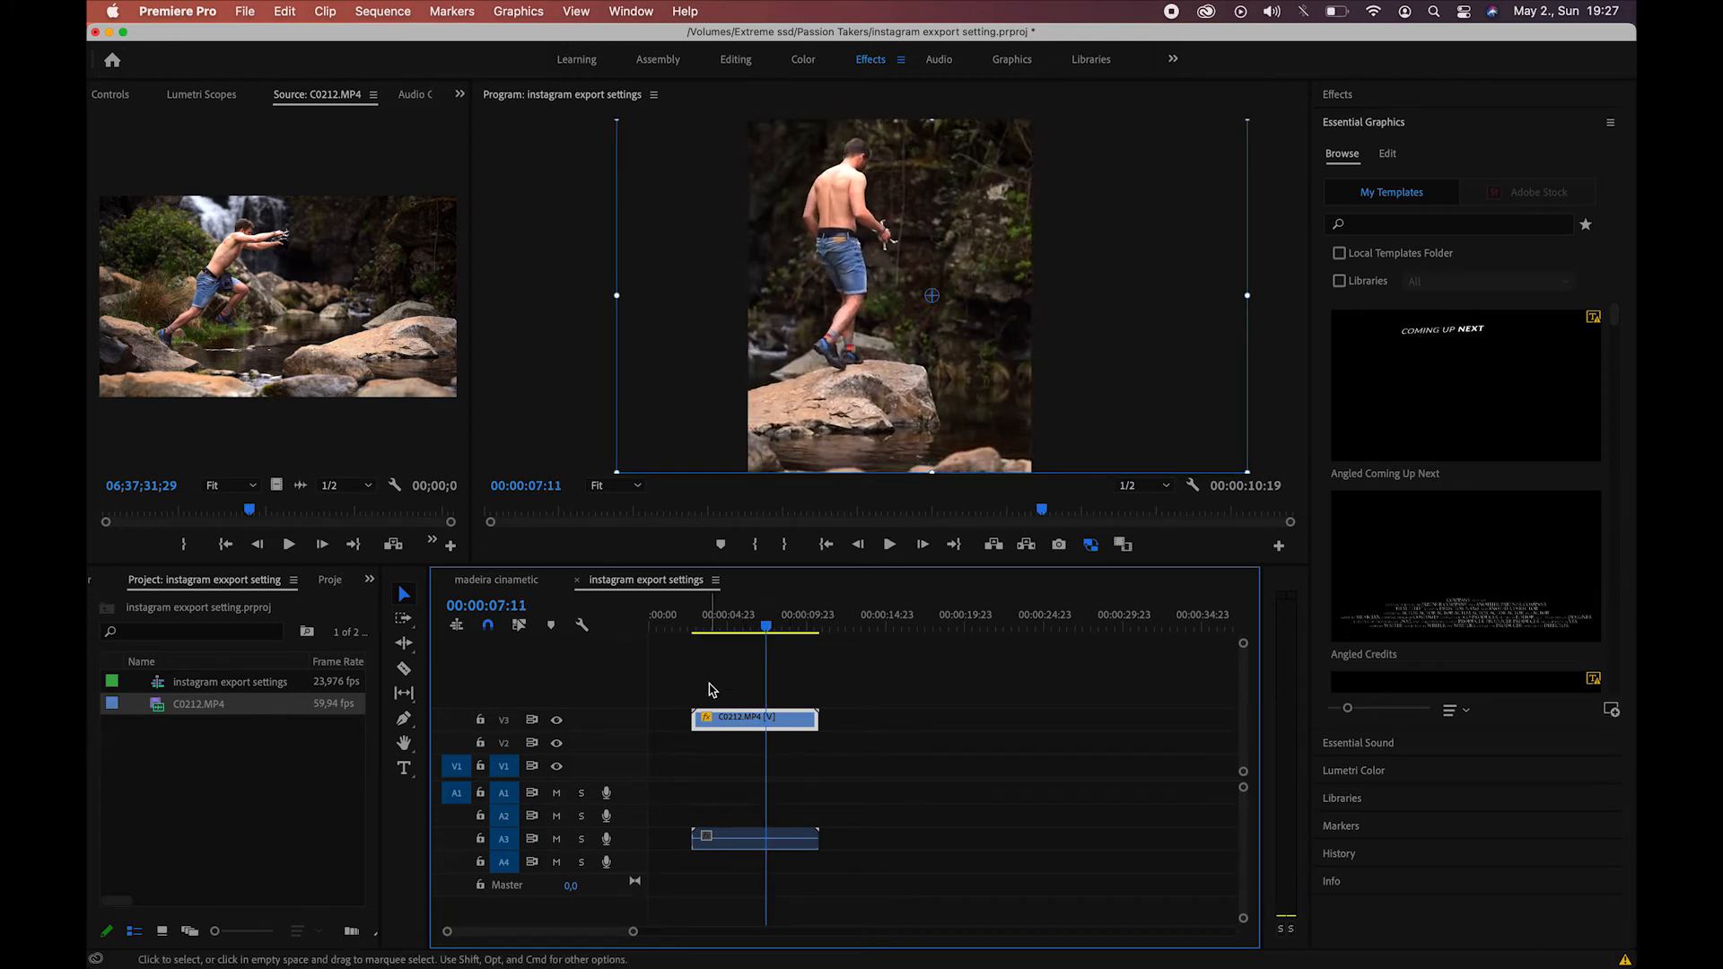
{"action": "left_click", "coordinate": [689, 630]}
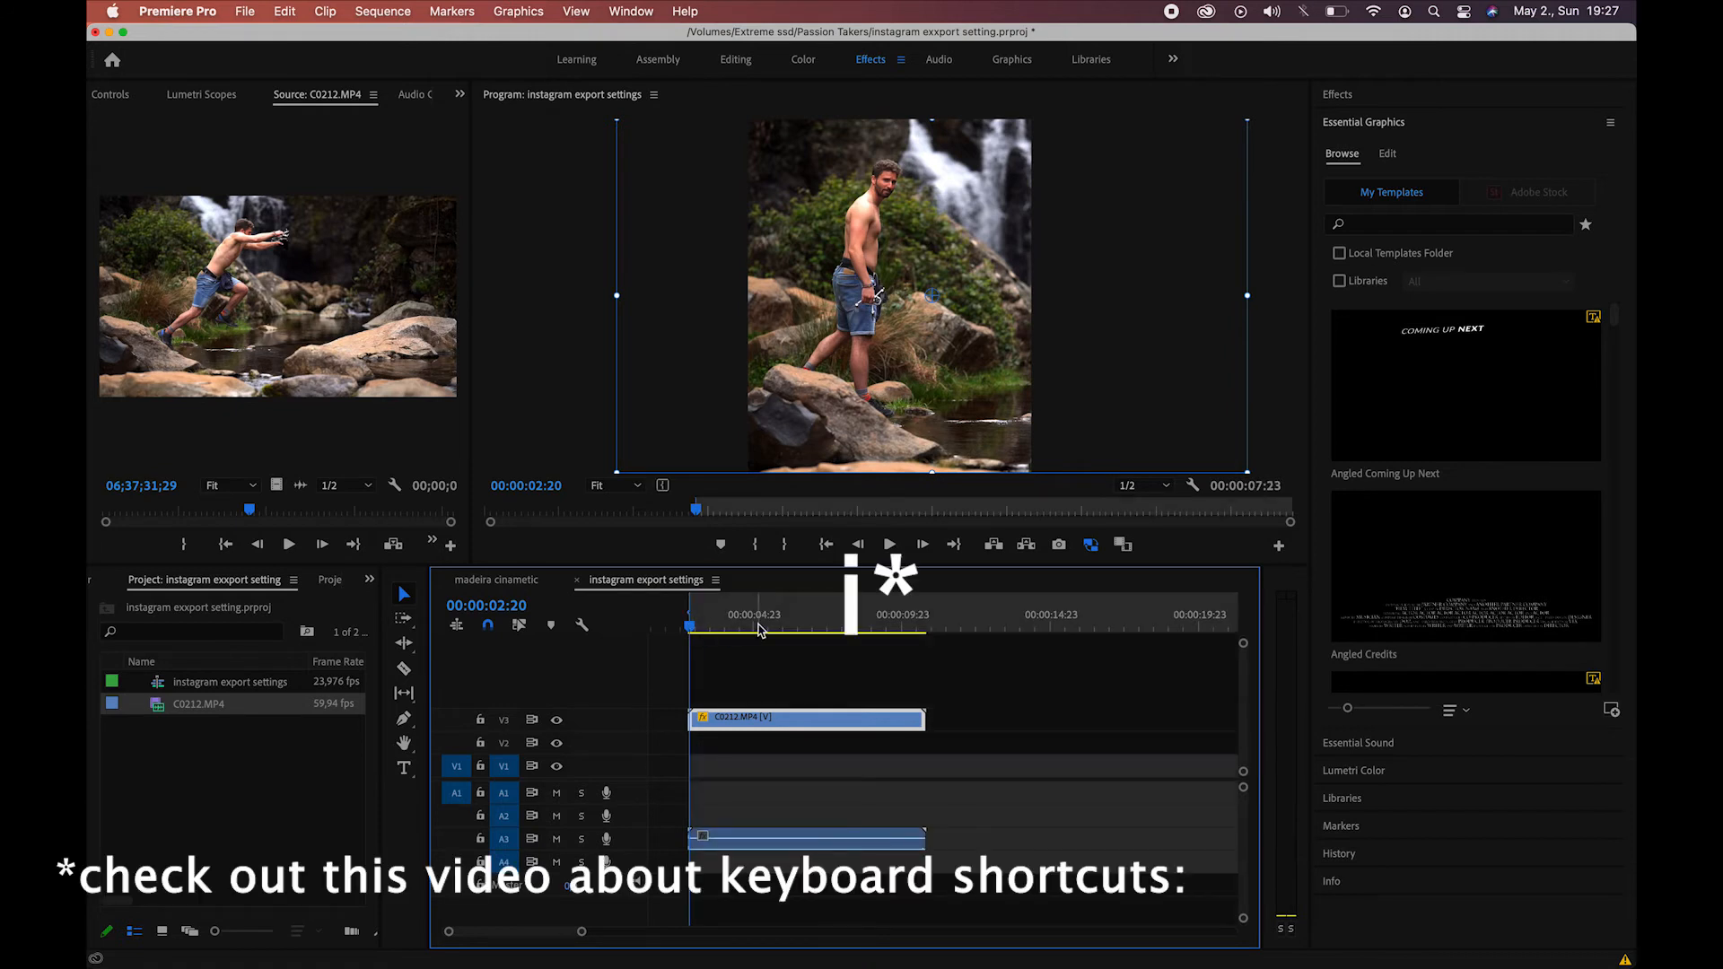
{"action": "left_click", "coordinate": [921, 625]}
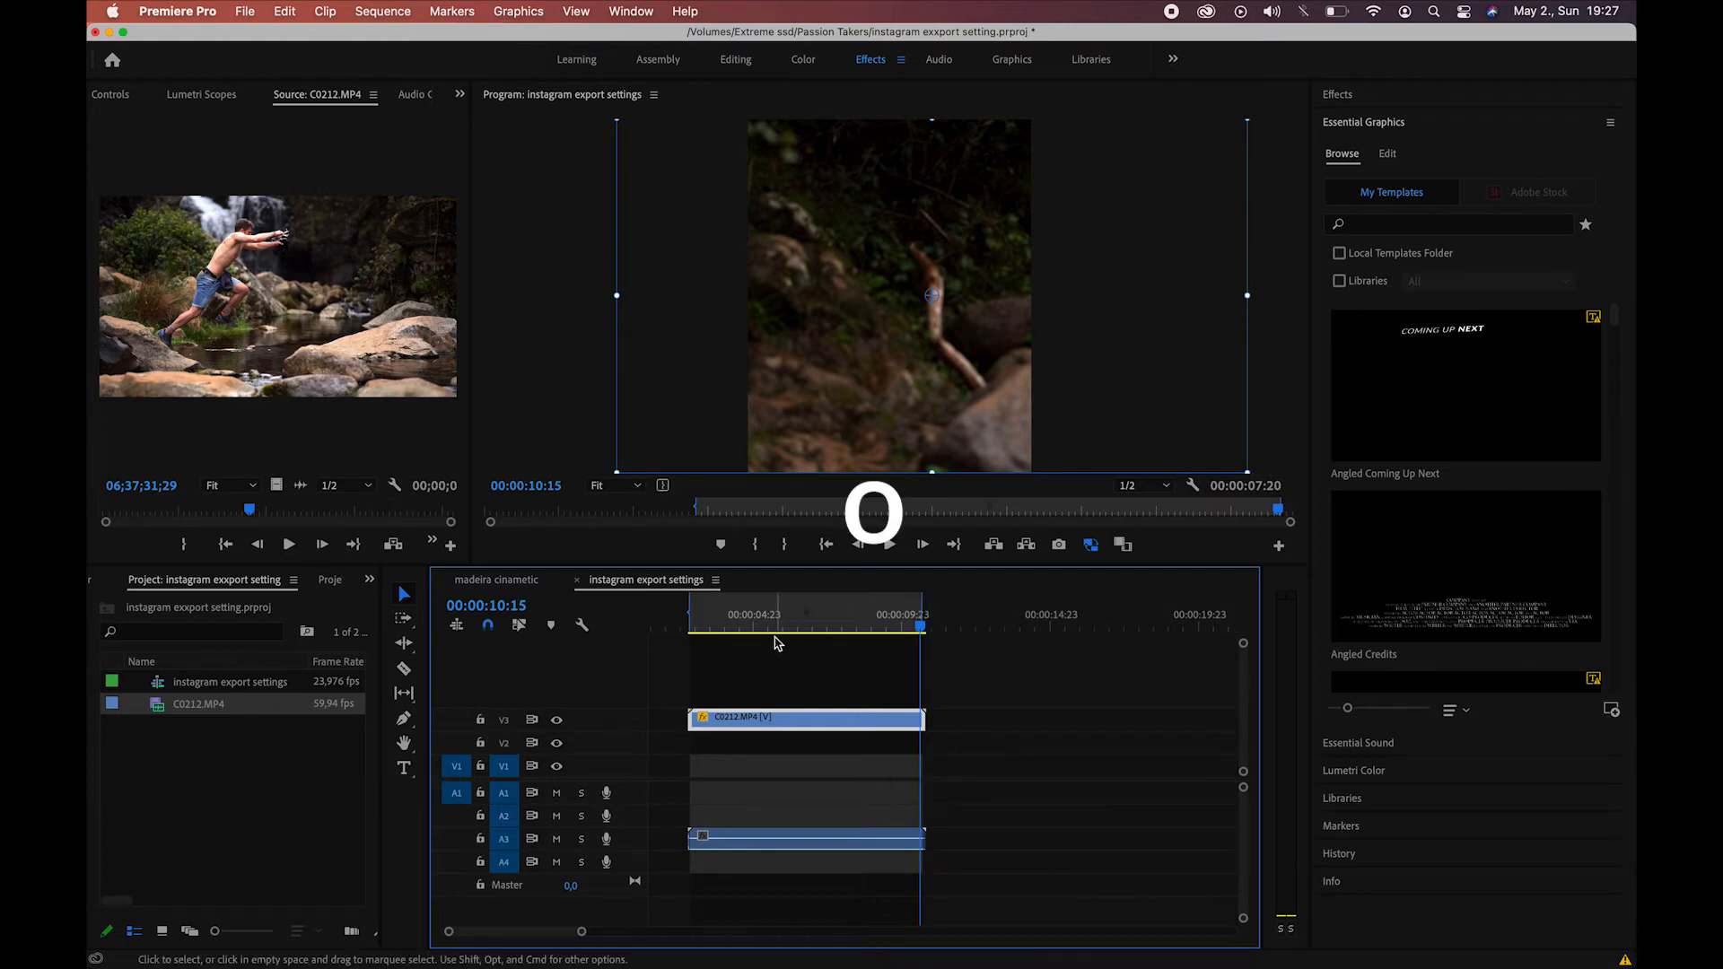
{"action": "left_click", "coordinate": [244, 11]}
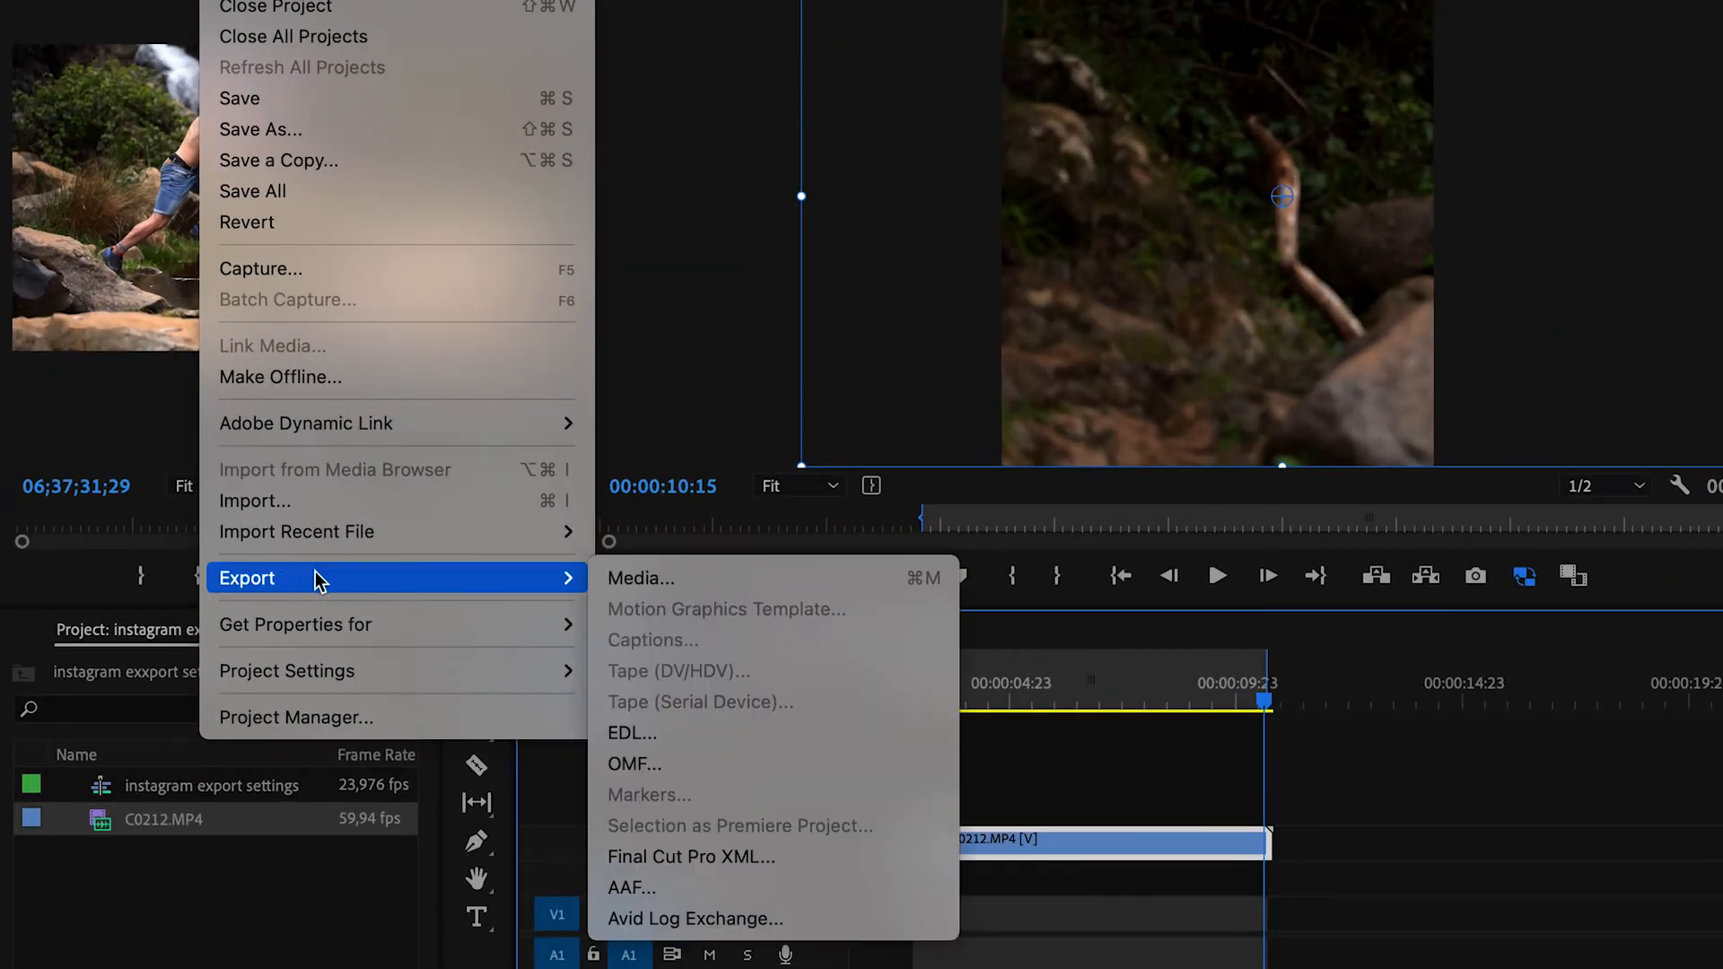
Start a Media export using the High Quality 1080p HD H.264 preset.
{"action": "left_click", "coordinate": [641, 578]}
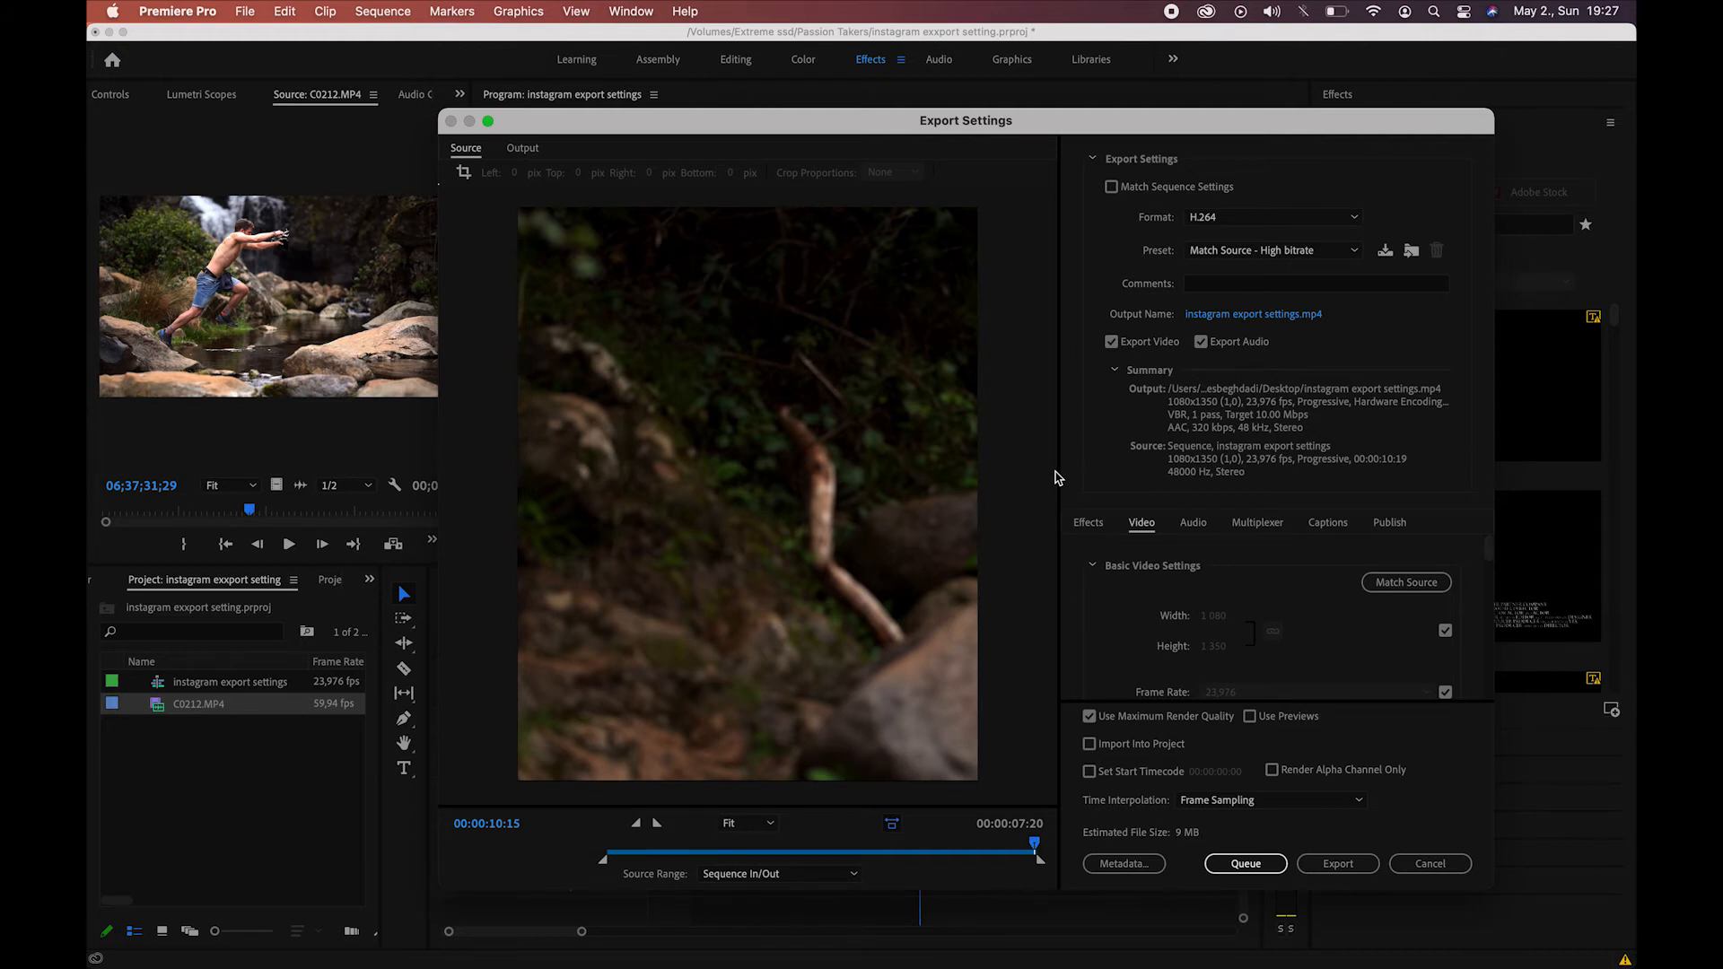
{"action": "left_click", "coordinate": [1271, 250]}
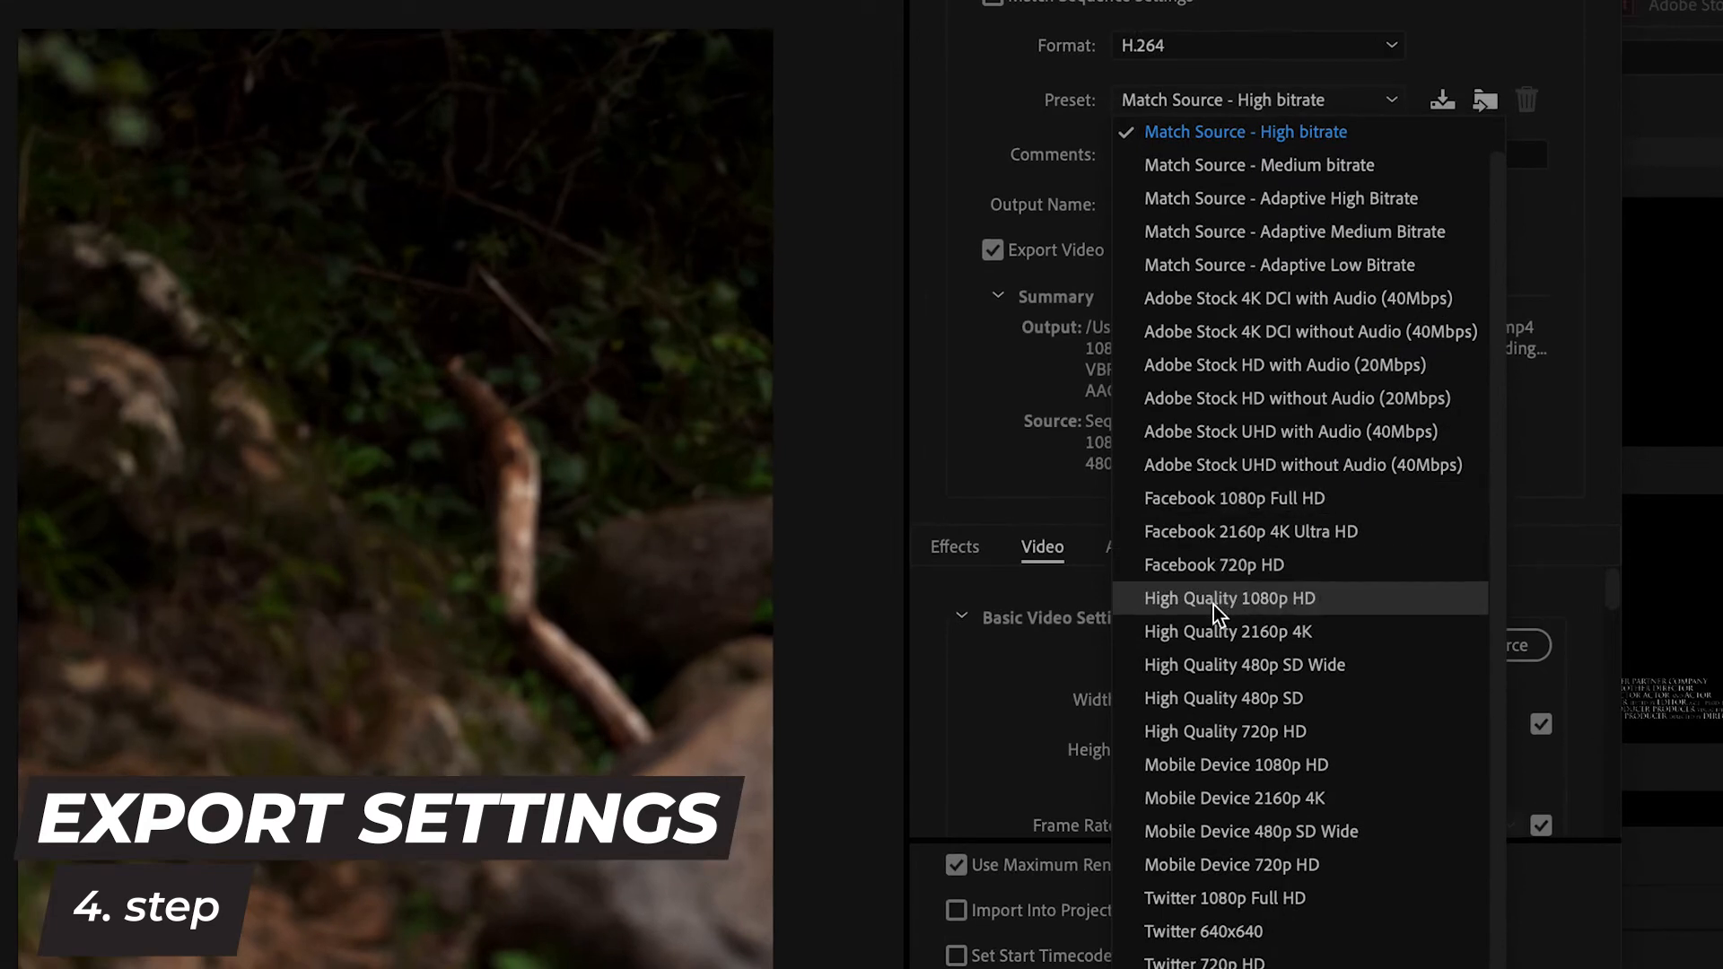
{"action": "mouse_move", "coordinate": [1240, 619]}
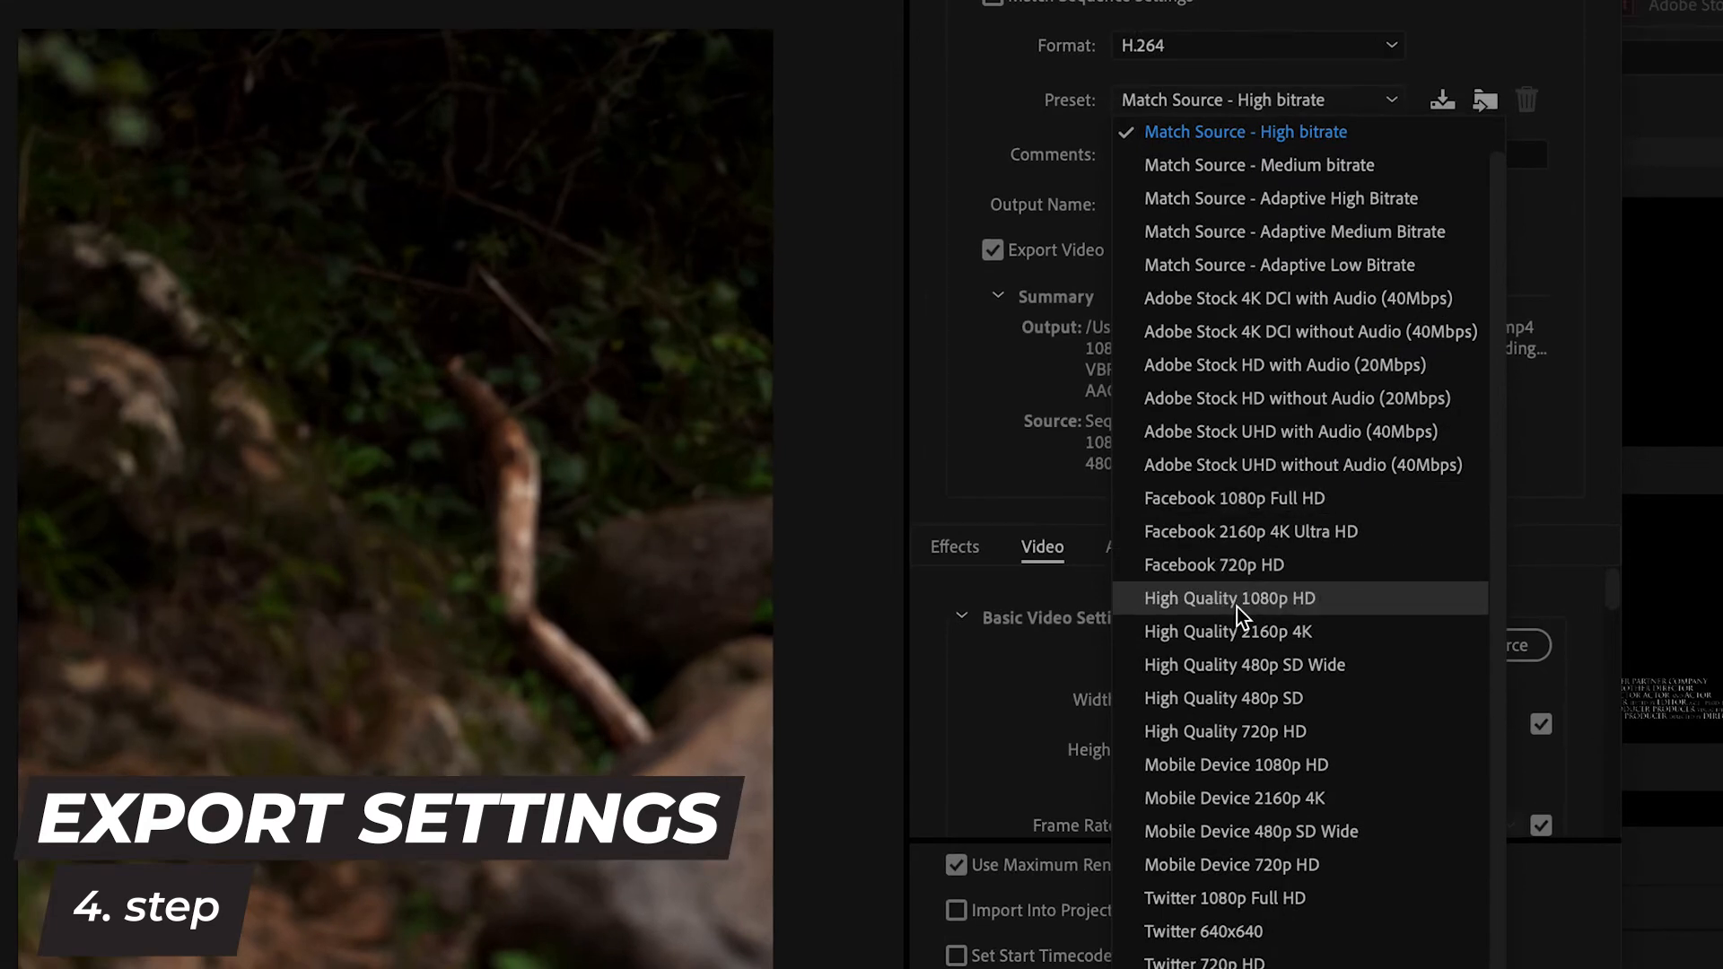
{"action": "left_click", "coordinate": [1227, 597]}
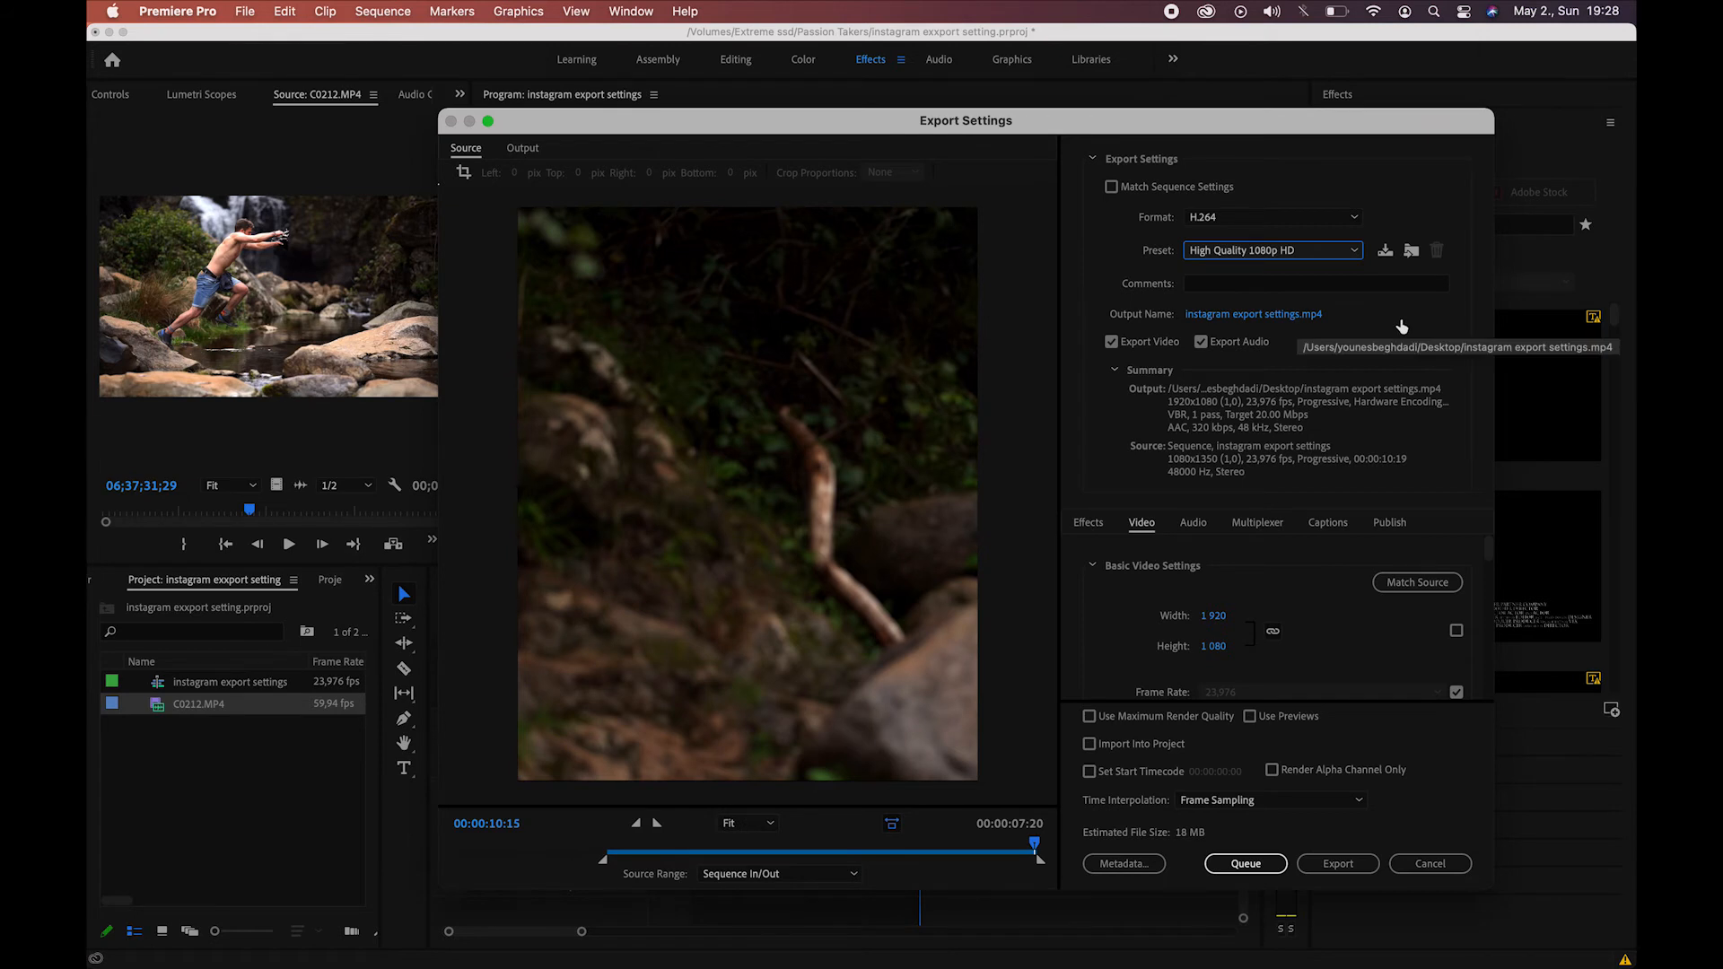
{"action": "mouse_move", "coordinate": [1382, 313]}
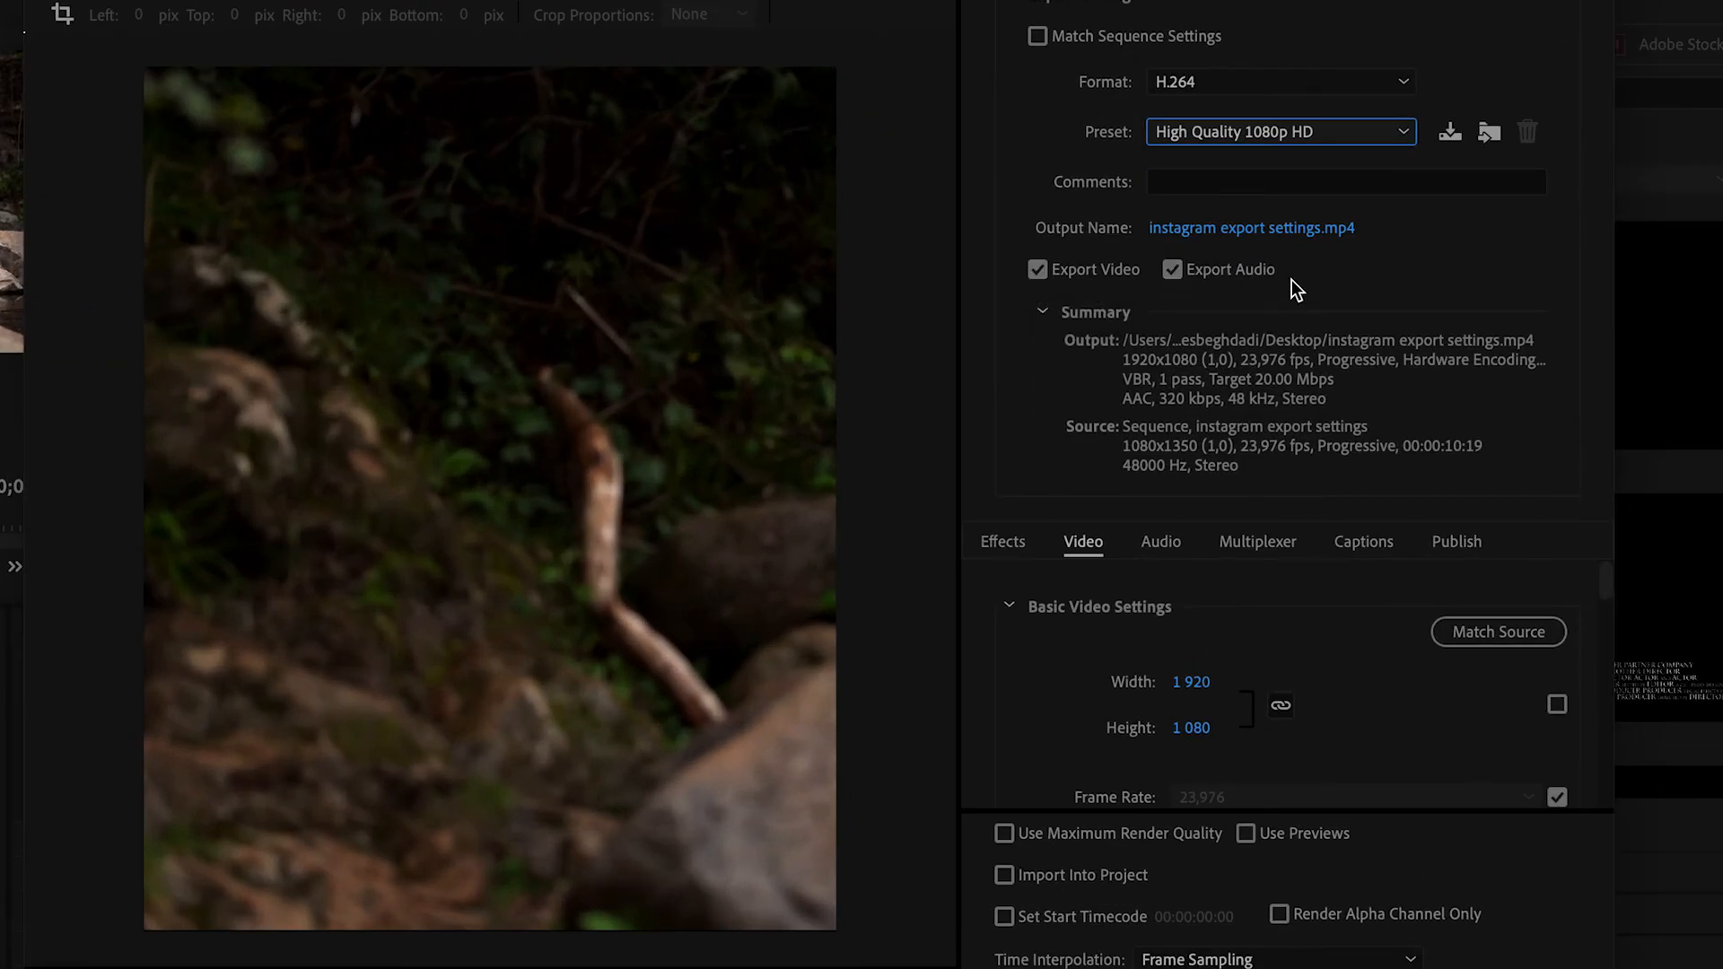
{"action": "mouse_move", "coordinate": [1242, 305]}
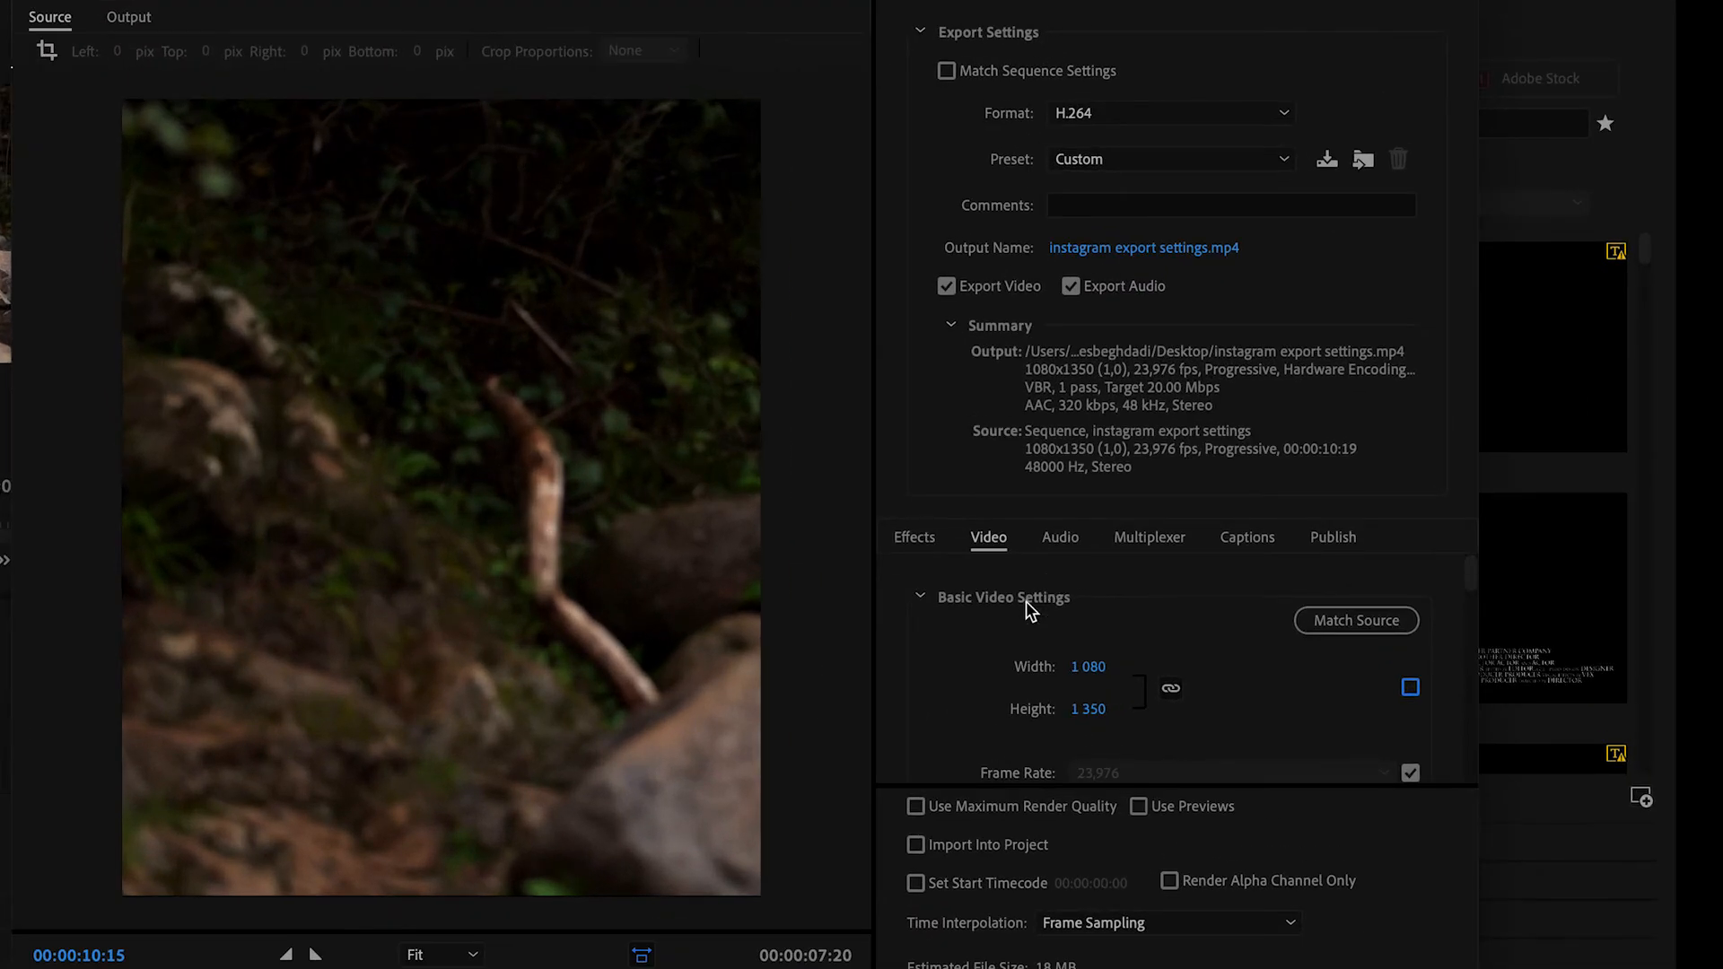
Match the video settings to the 1080×1350 source and enable Render at Maximum Depth.
{"action": "left_click", "coordinate": [1369, 620]}
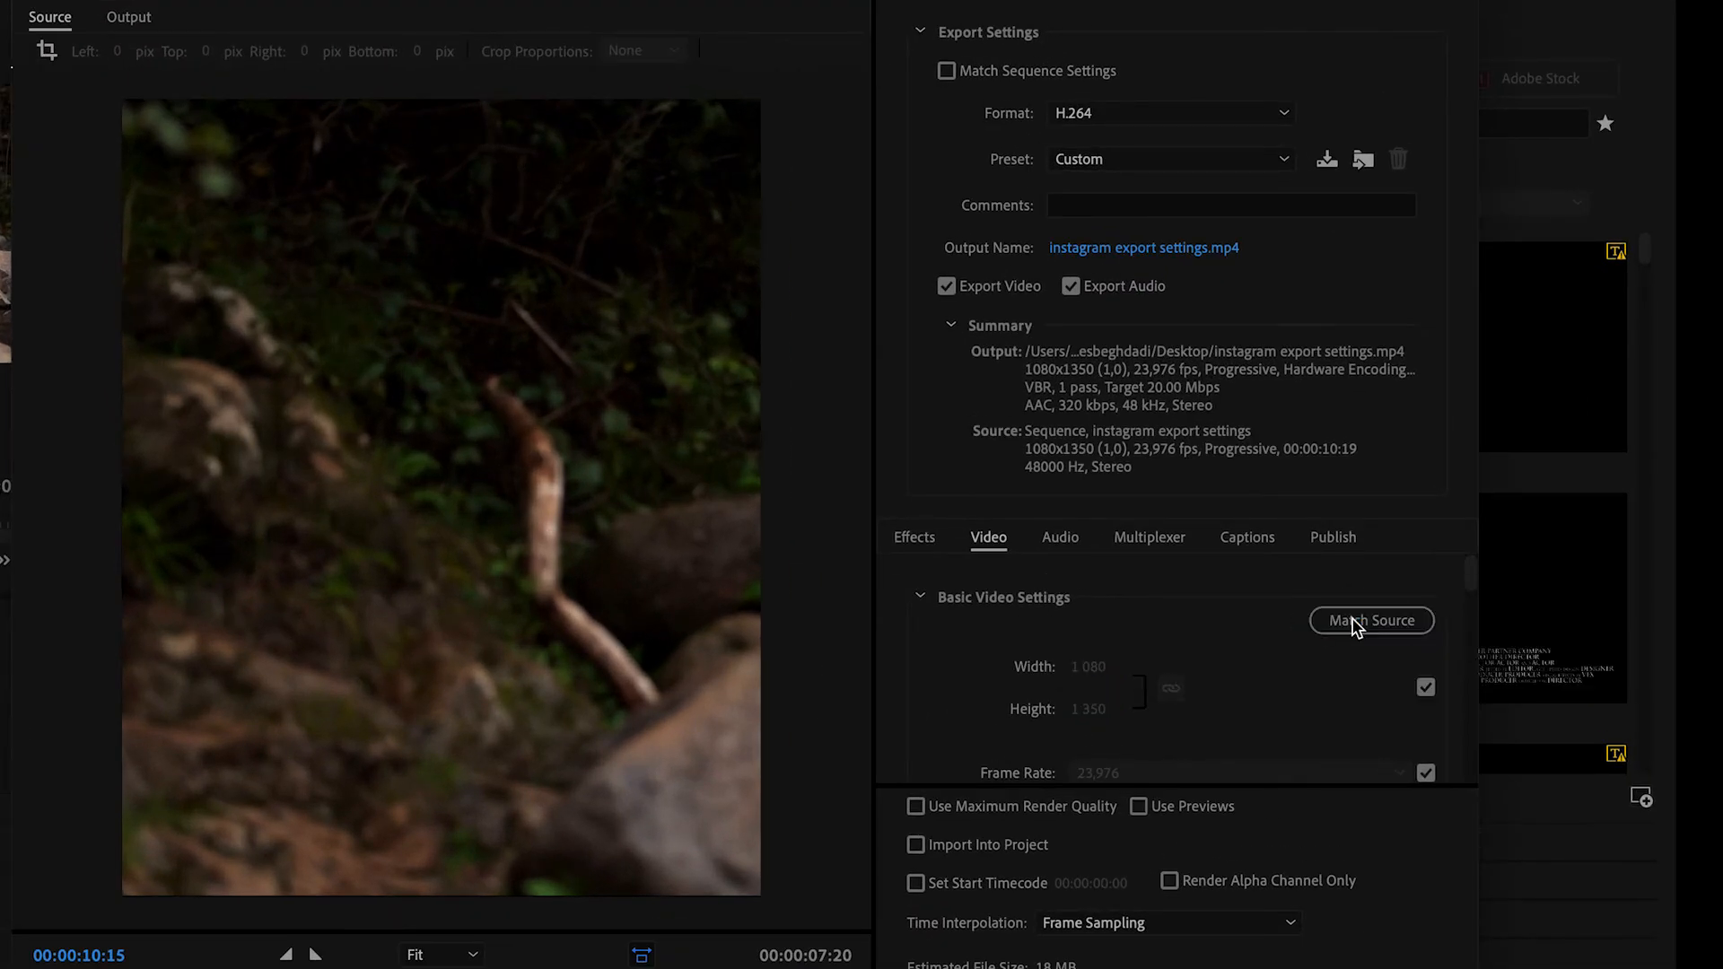
{"action": "scroll", "scroll_direction": "down", "scroll_amount": 3}
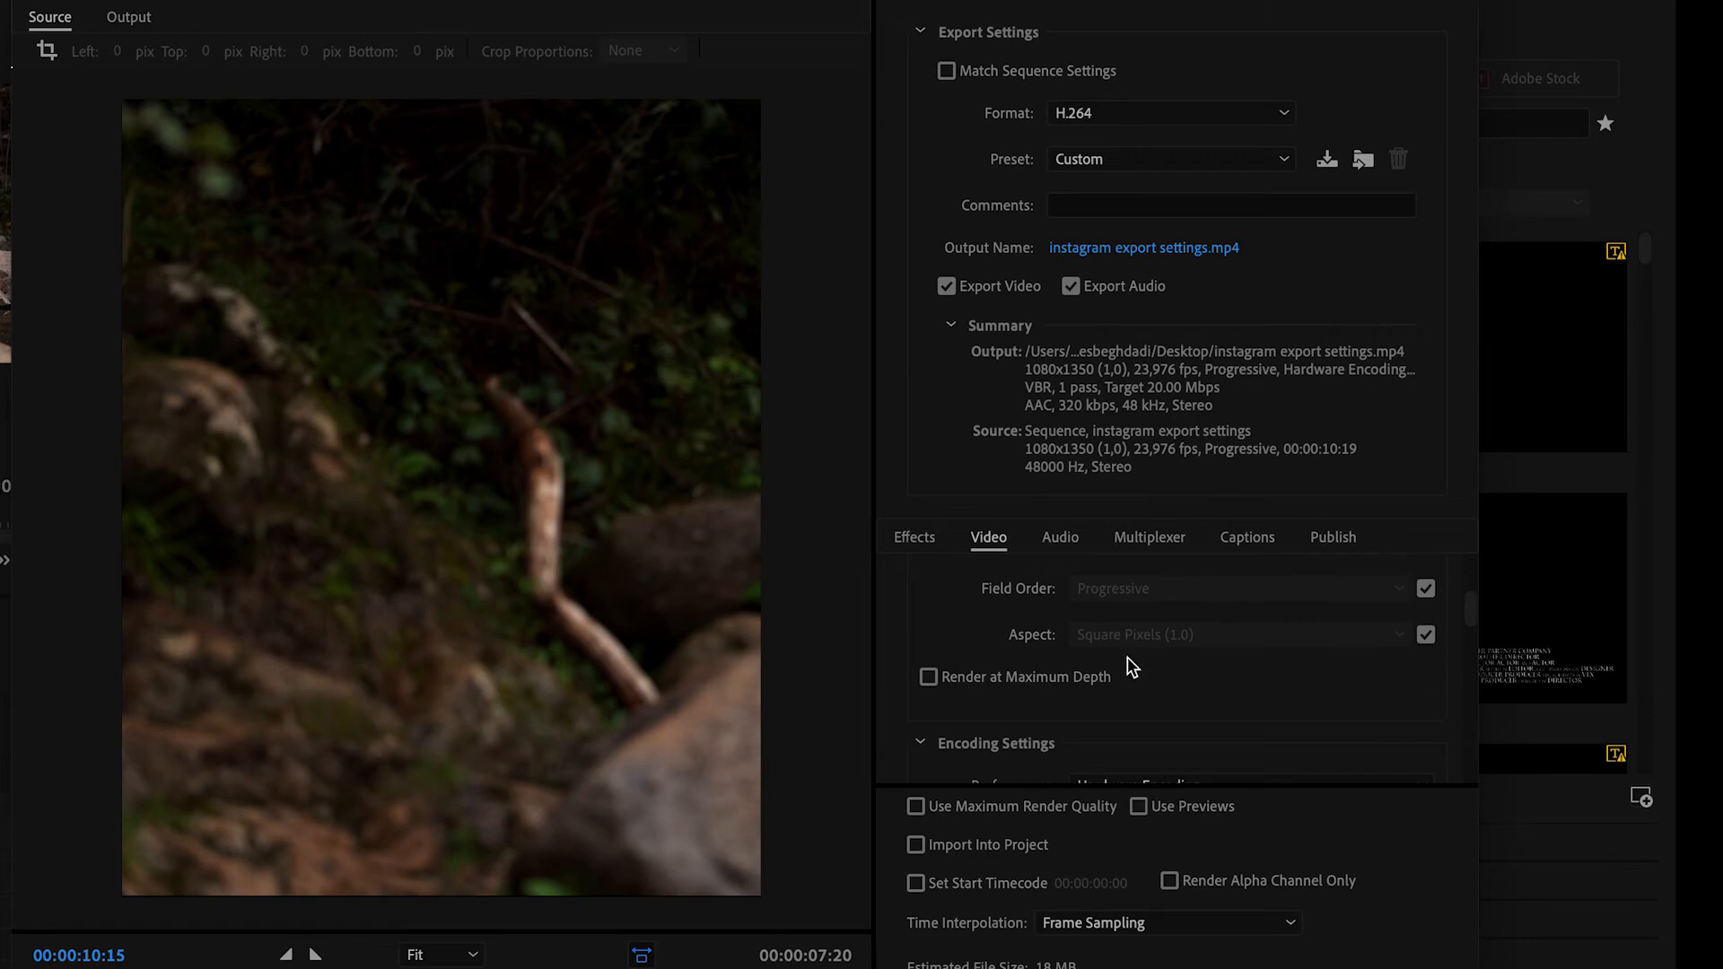
{"action": "mouse_move", "coordinate": [930, 654]}
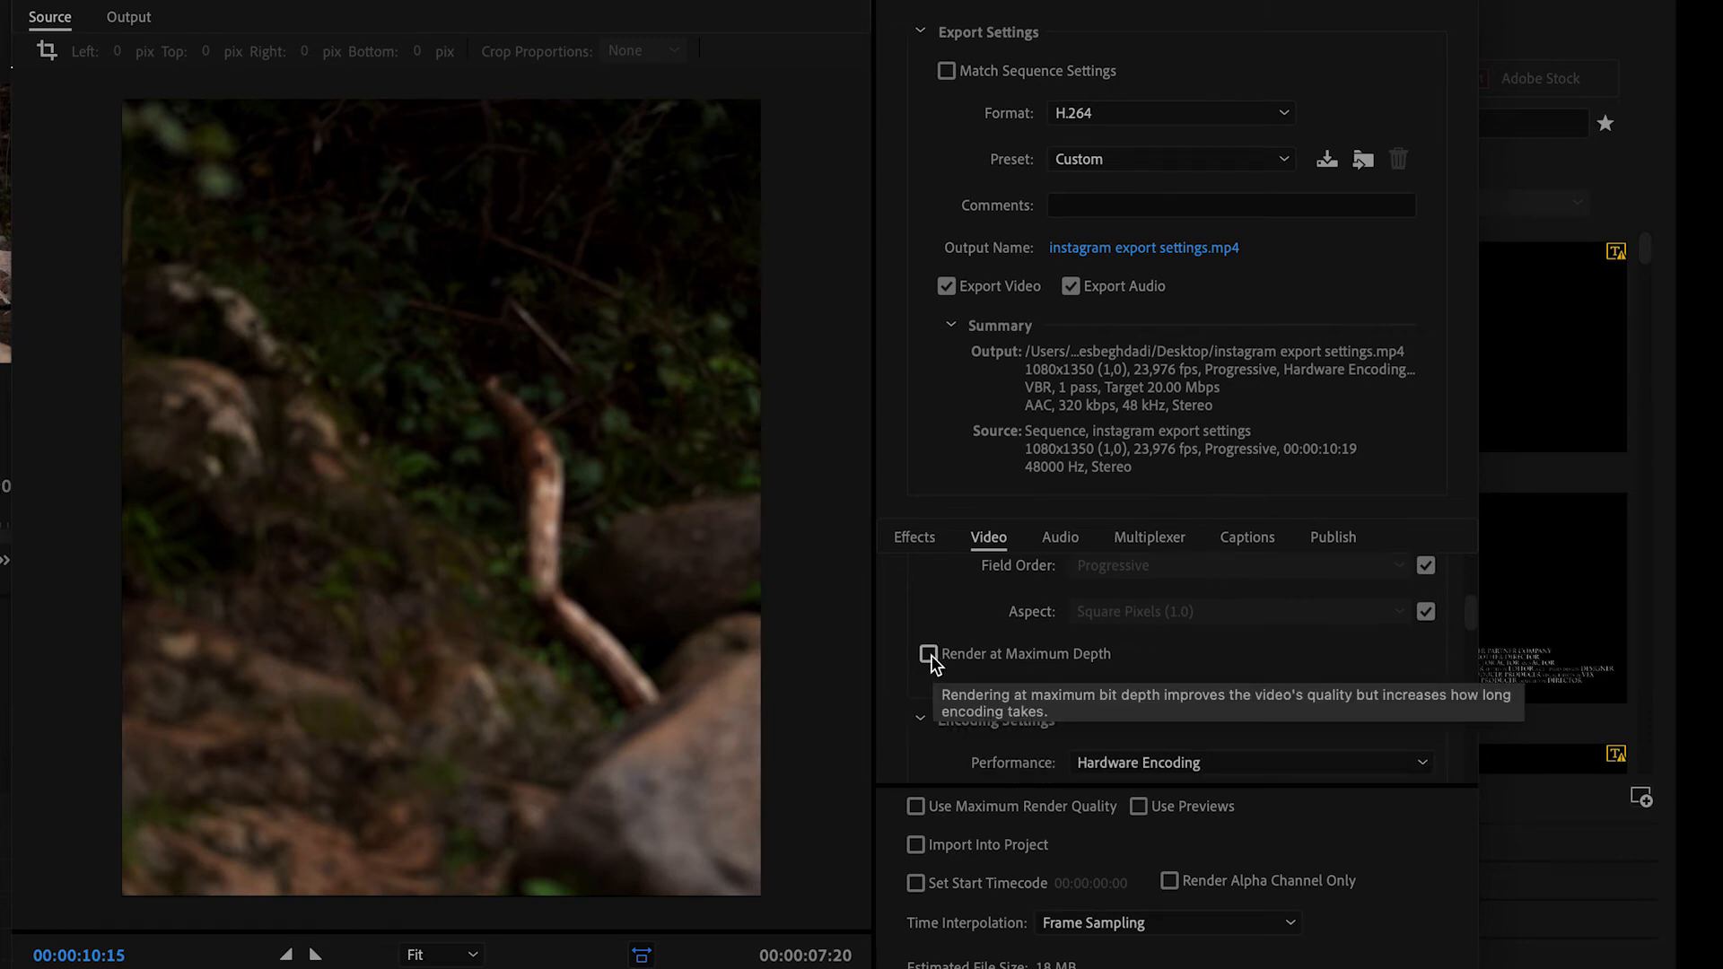
{"action": "left_click", "coordinate": [928, 653]}
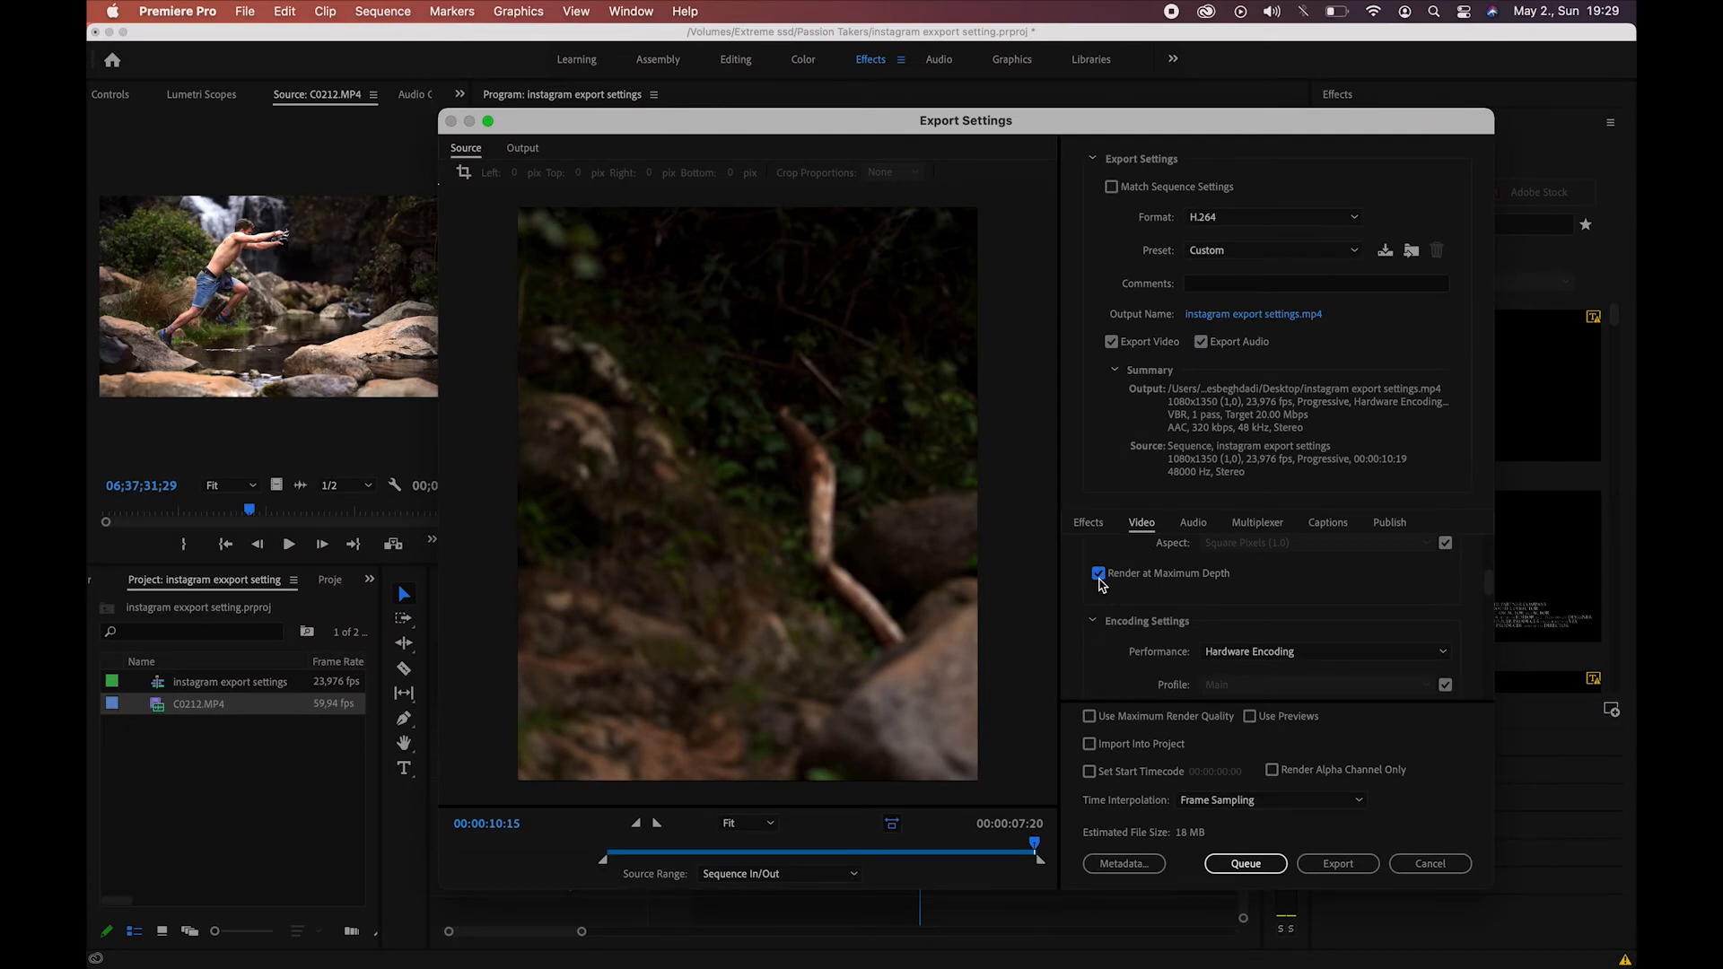
{"action": "scroll", "scroll_direction": "down", "scroll_amount": 3}
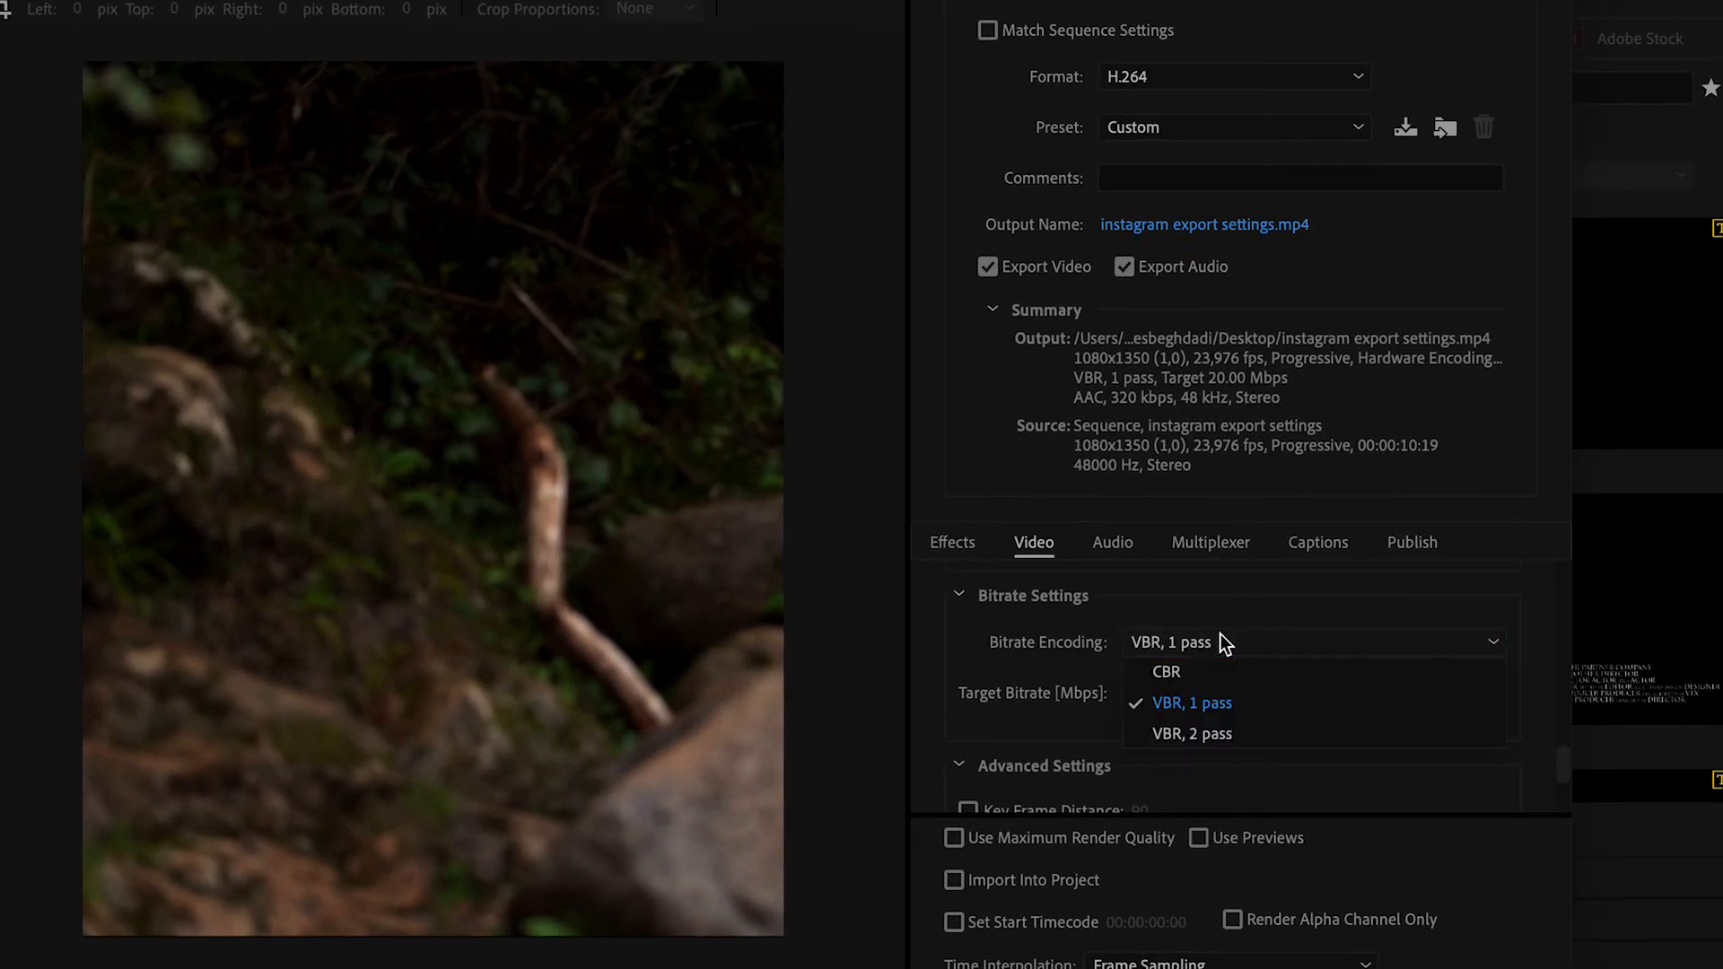
{"action": "mouse_move", "coordinate": [1190, 733]}
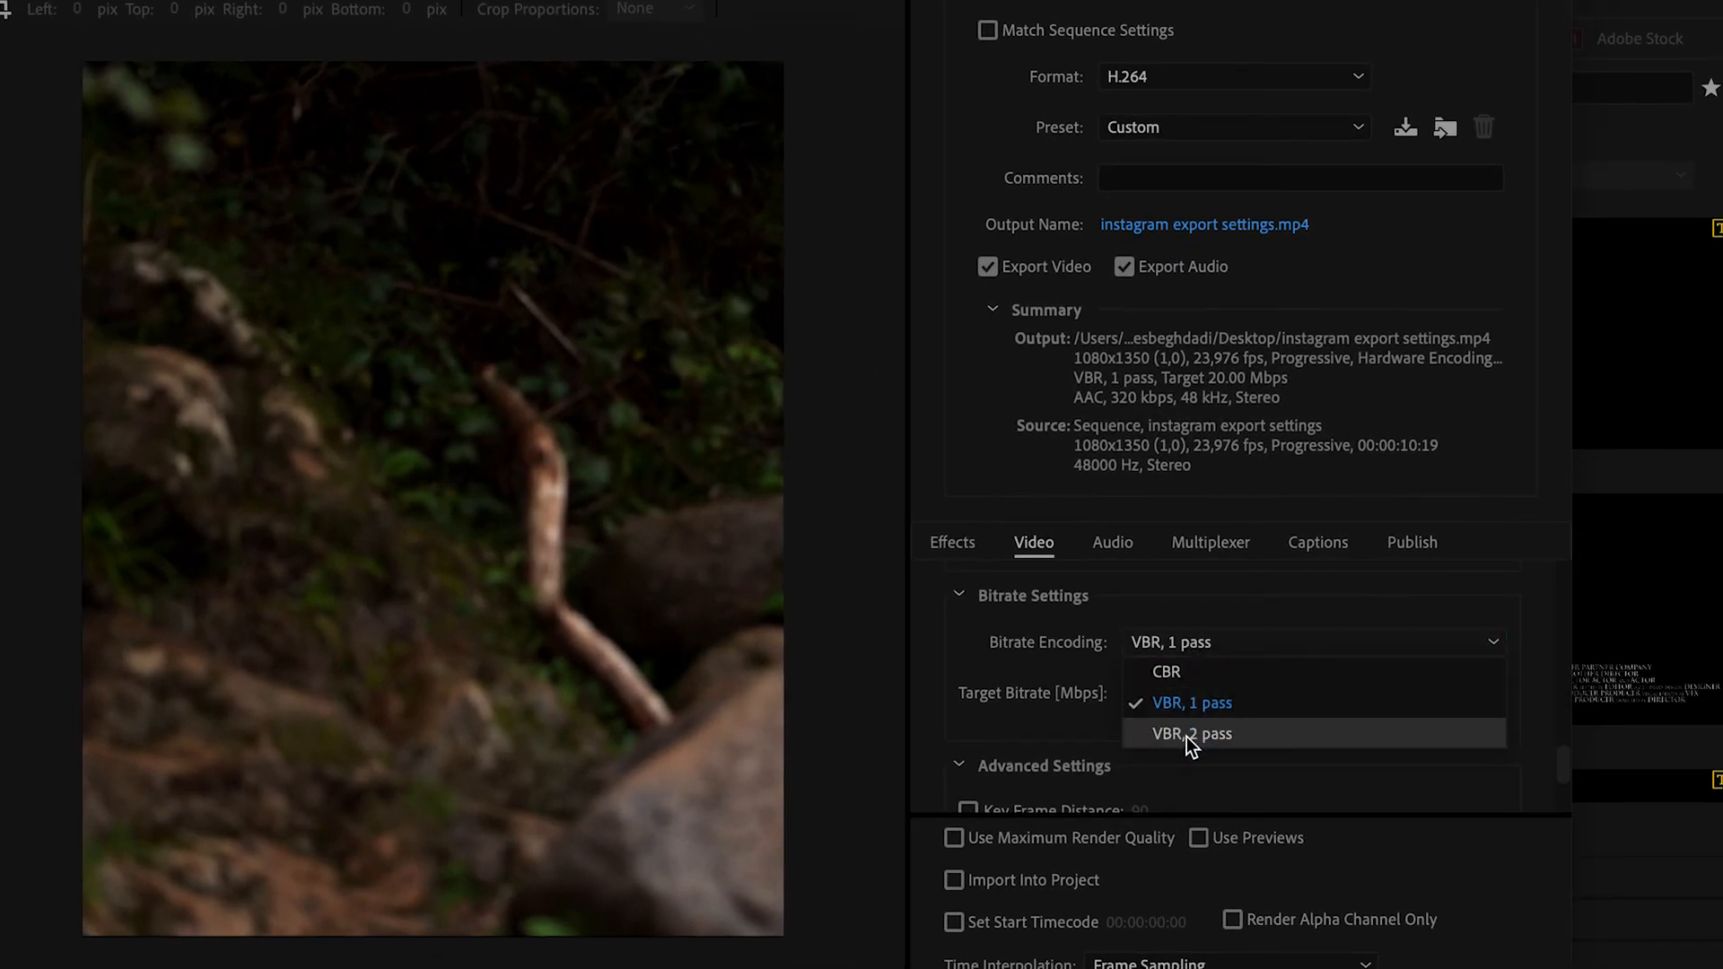
Set bitrate encoding to VBR 2 pass with Use Maximum Render Quality and start the export.
{"action": "left_click", "coordinate": [1190, 733]}
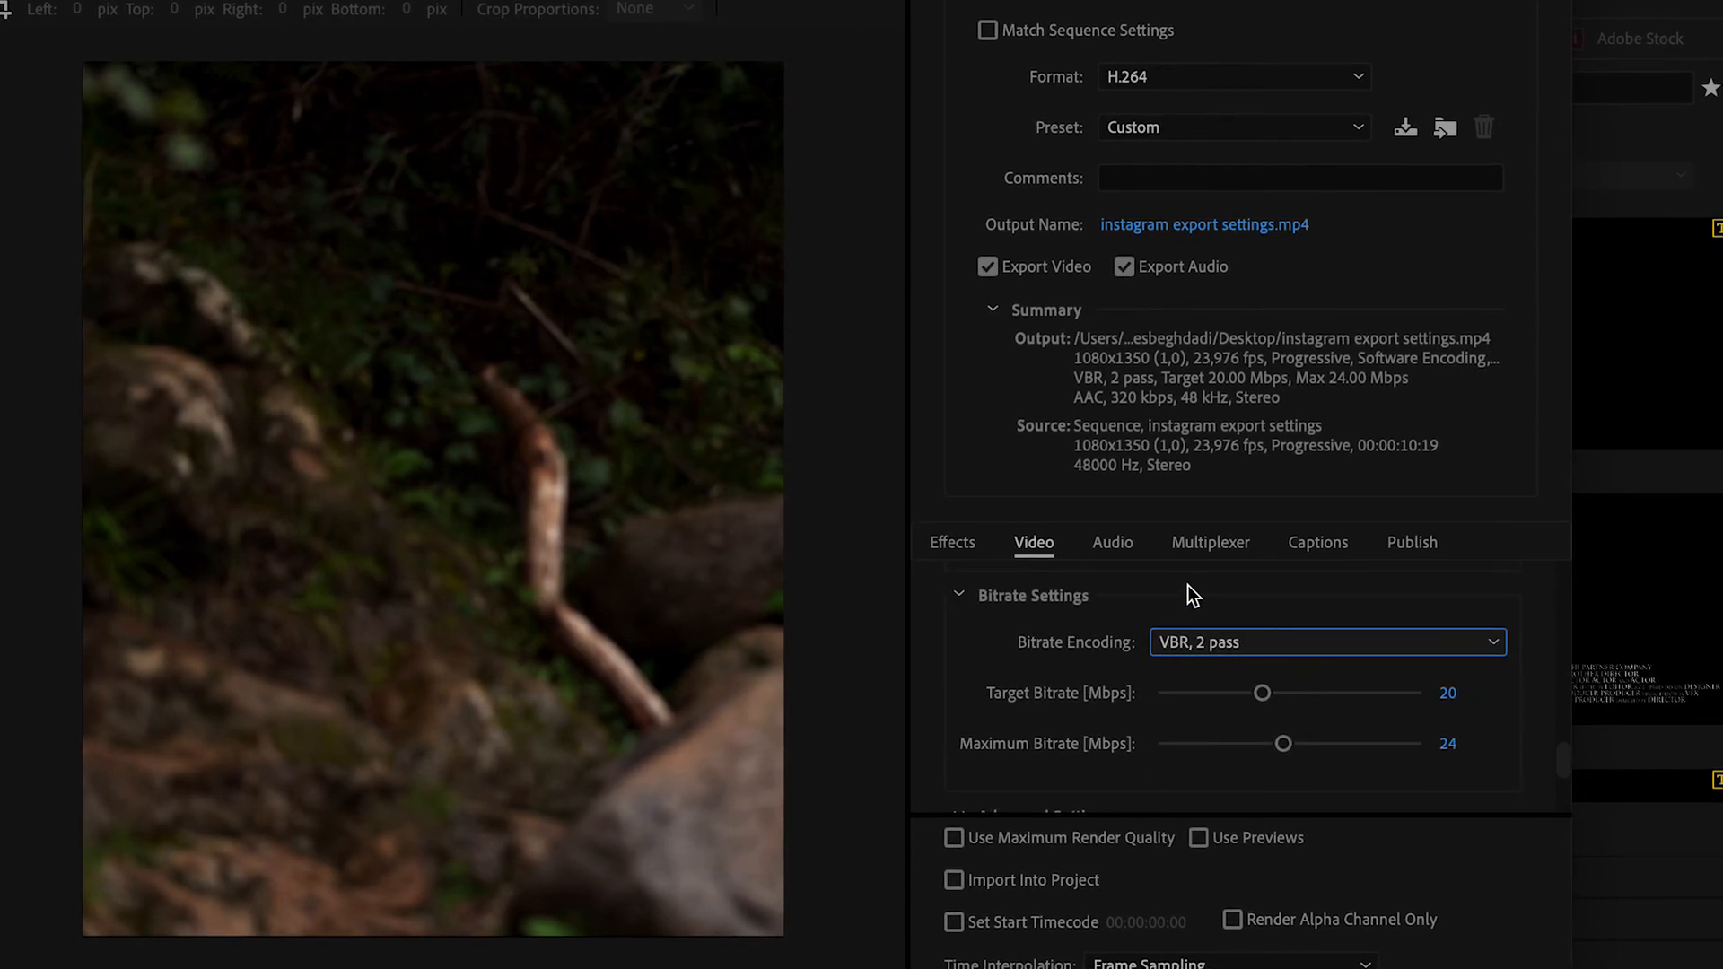
{"action": "mouse_move", "coordinate": [1197, 612]}
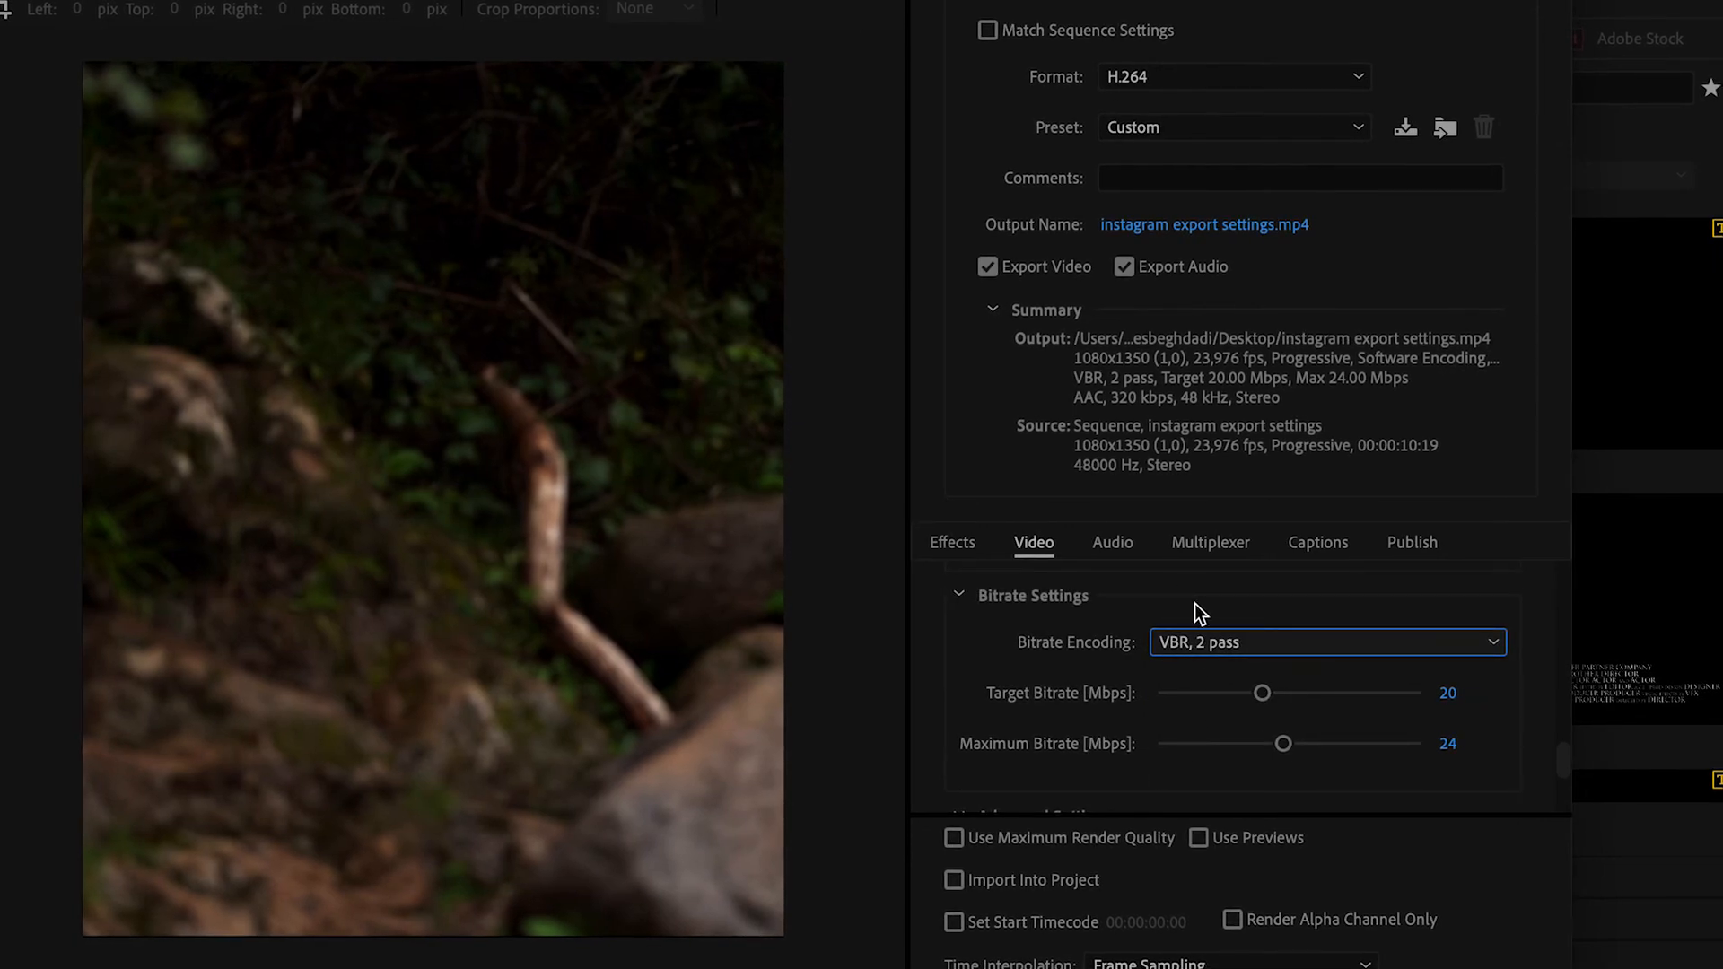
{"action": "mouse_move", "coordinate": [1201, 592]}
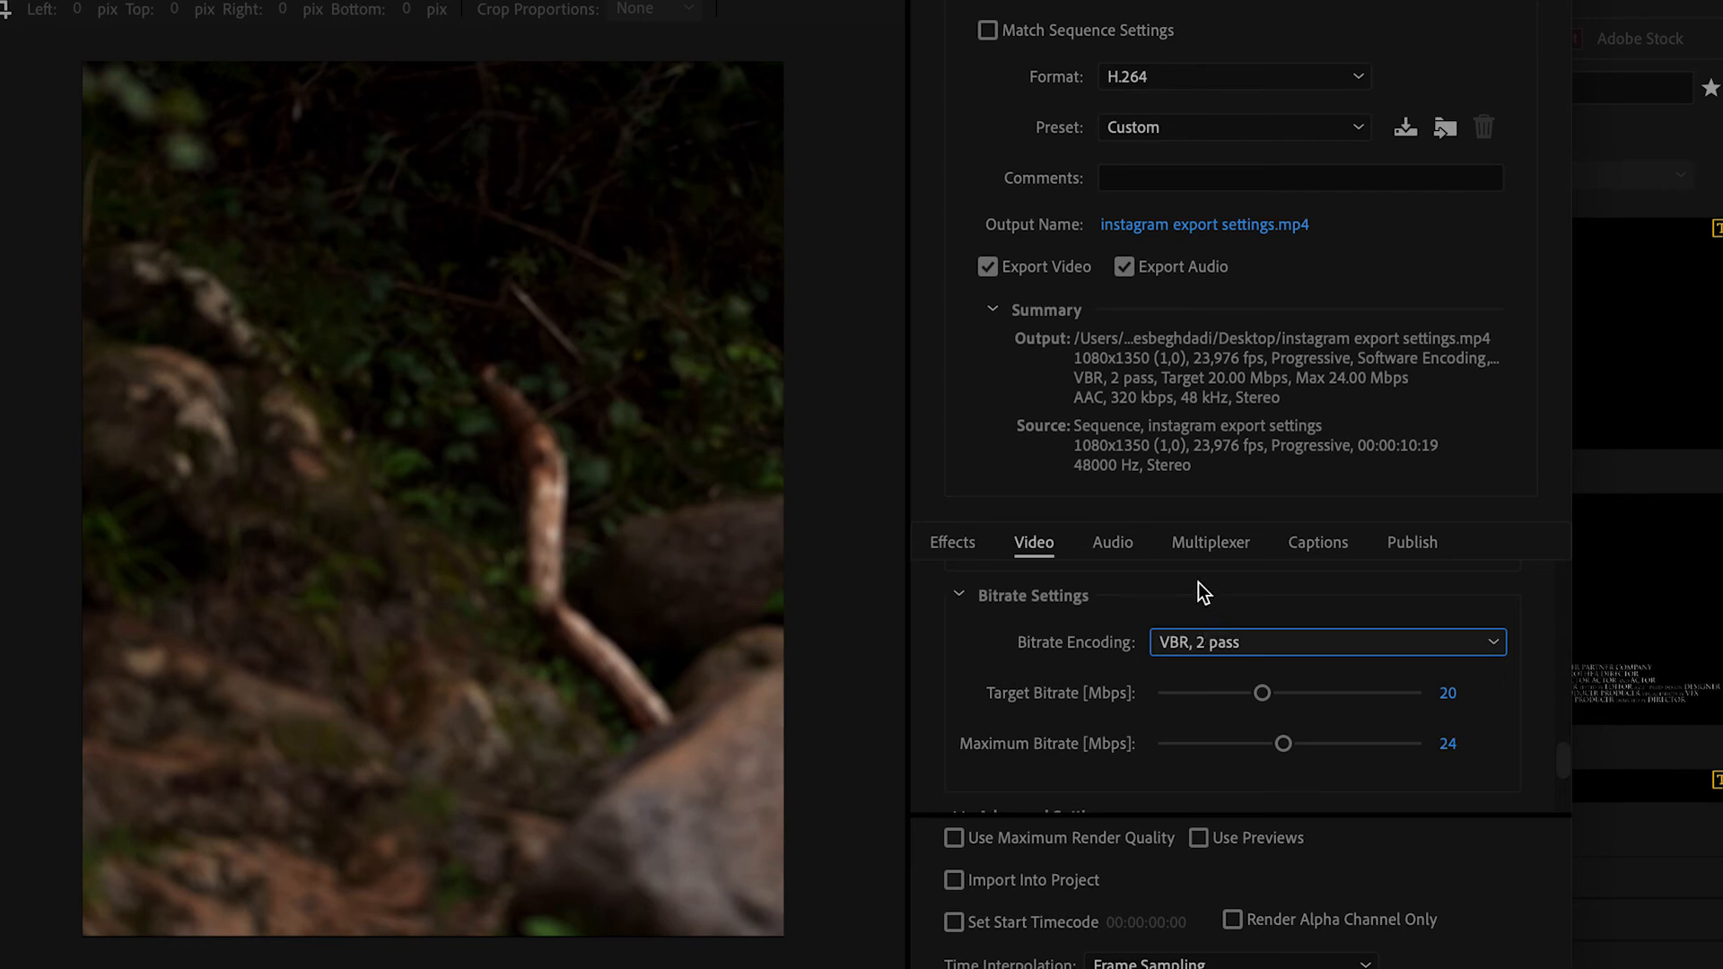
{"action": "mouse_move", "coordinate": [1449, 693]}
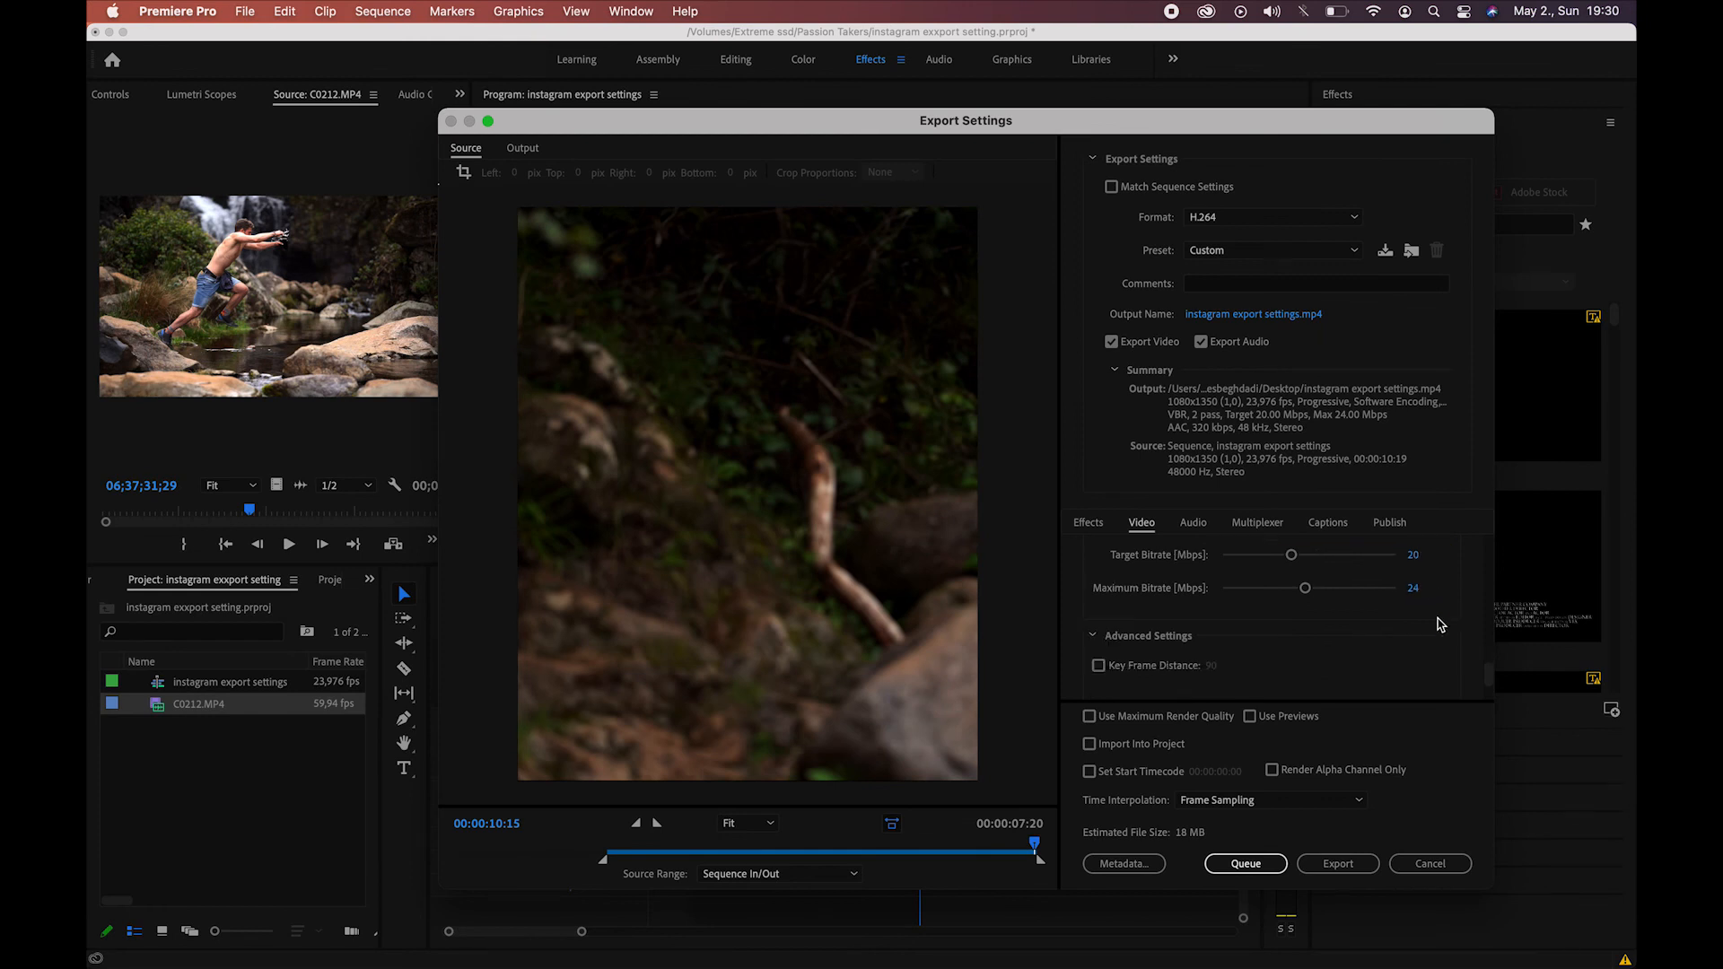
{"action": "left_click", "coordinate": [1090, 716]}
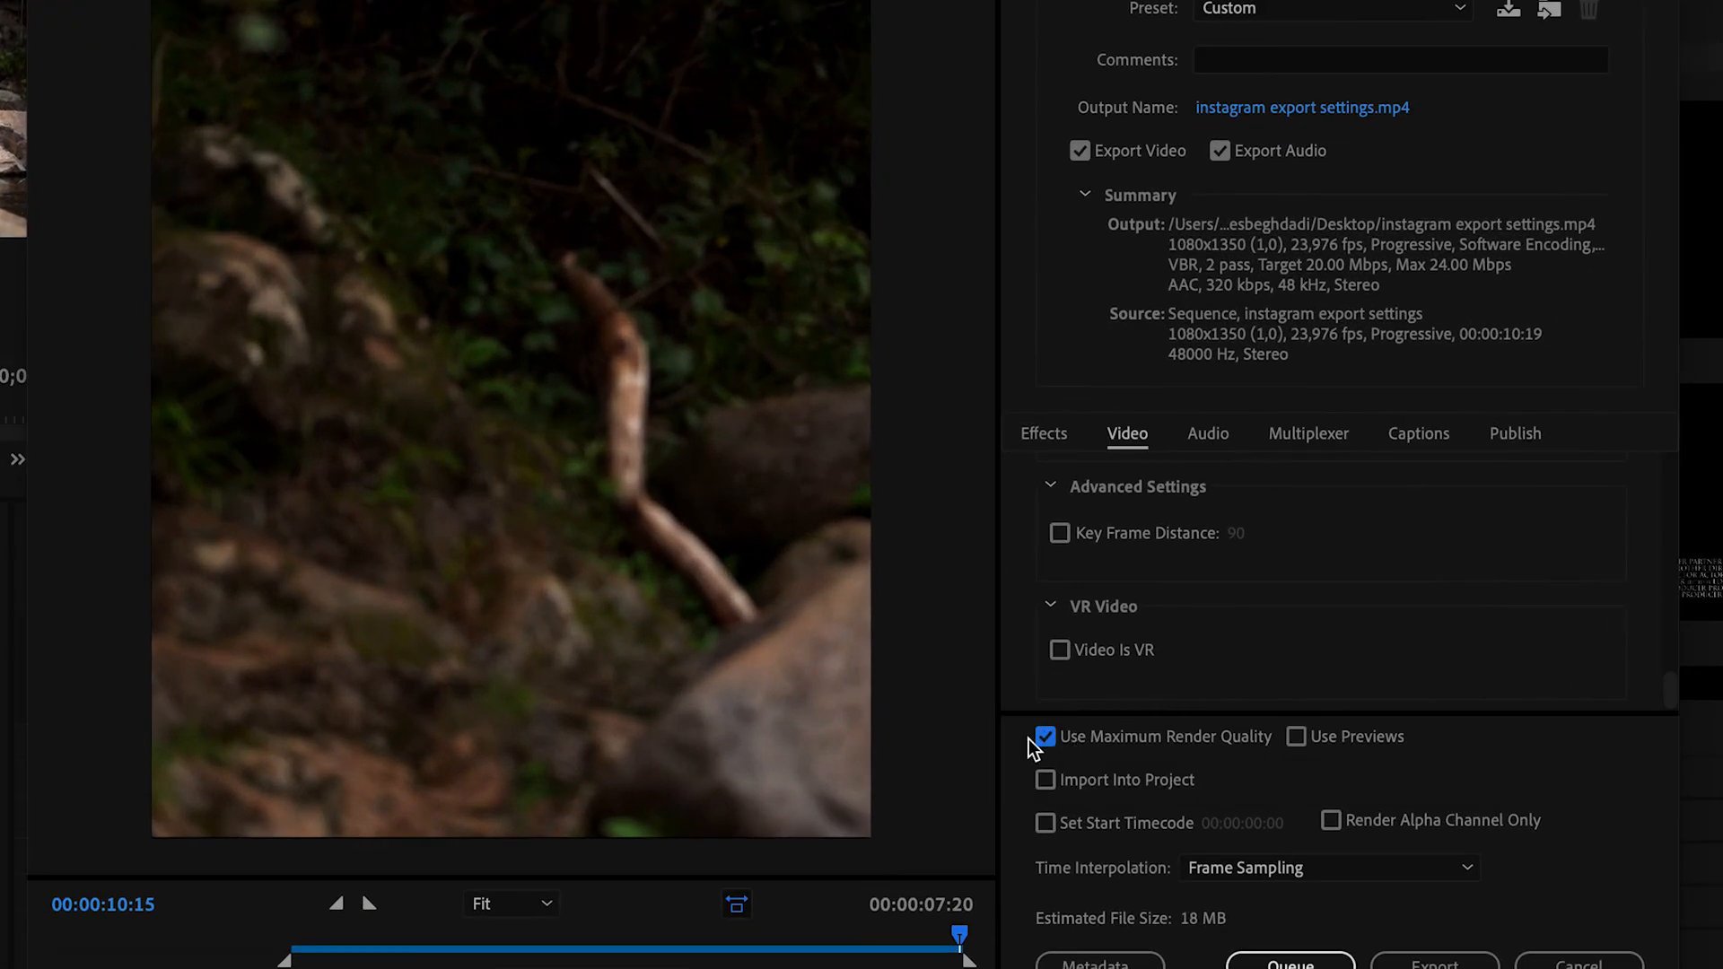
{"action": "mouse_move", "coordinate": [1140, 781]}
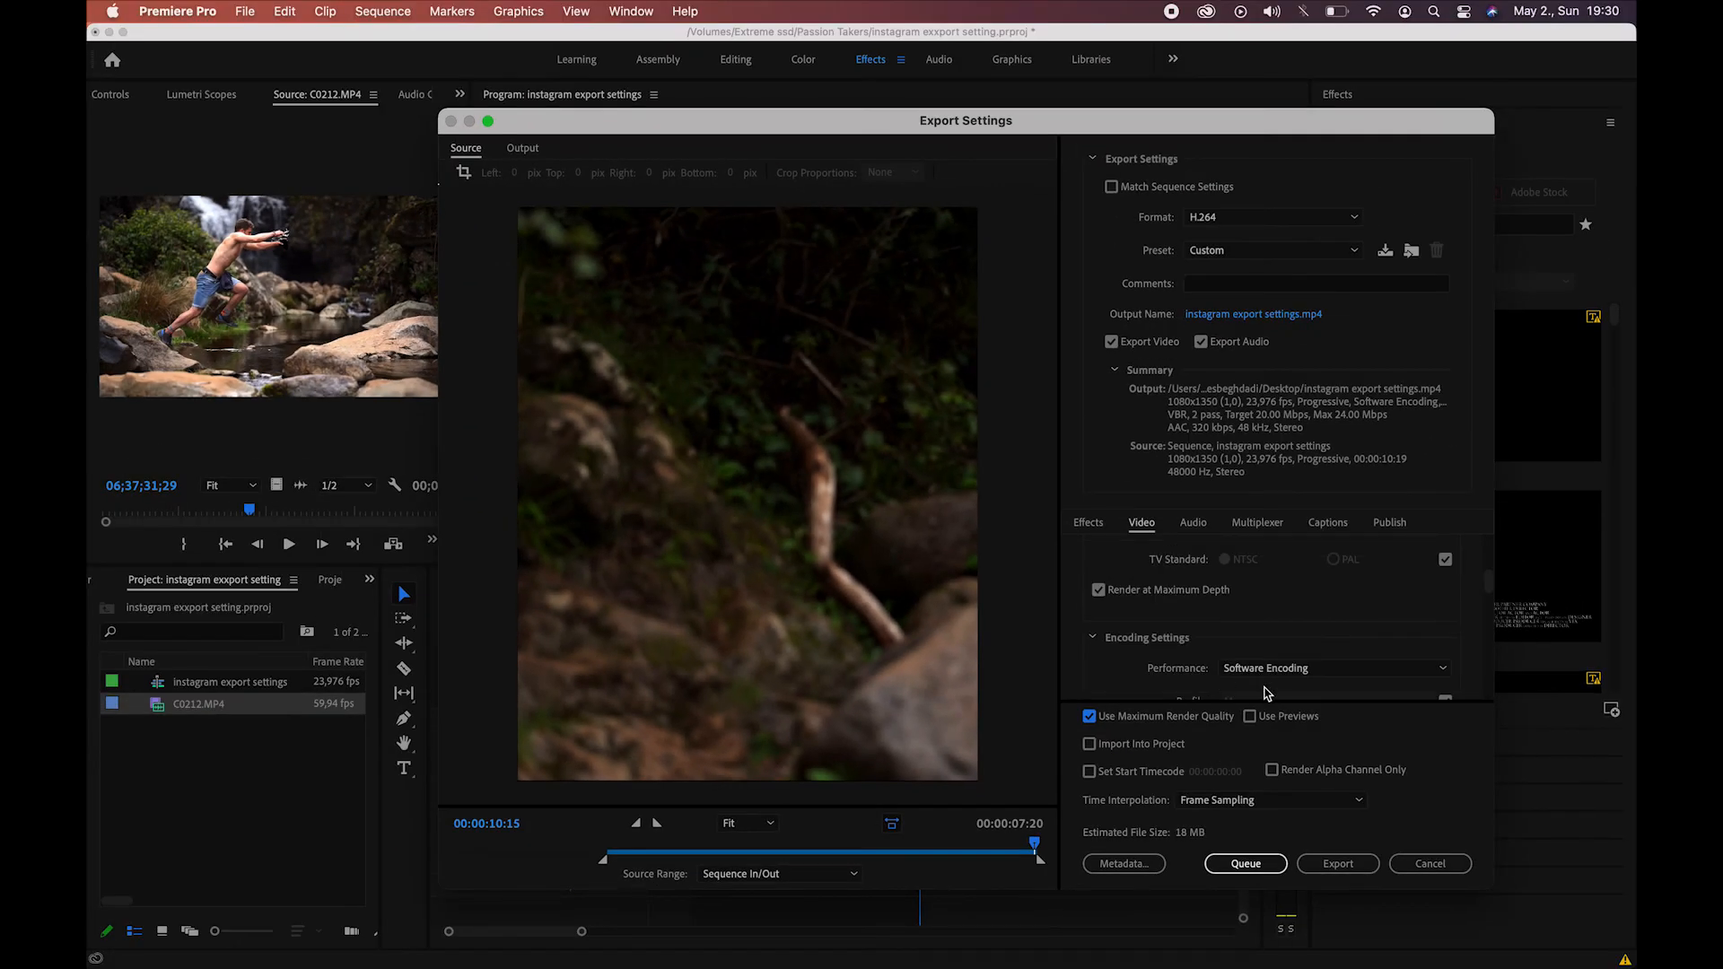
{"action": "left_click", "coordinate": [1337, 863]}
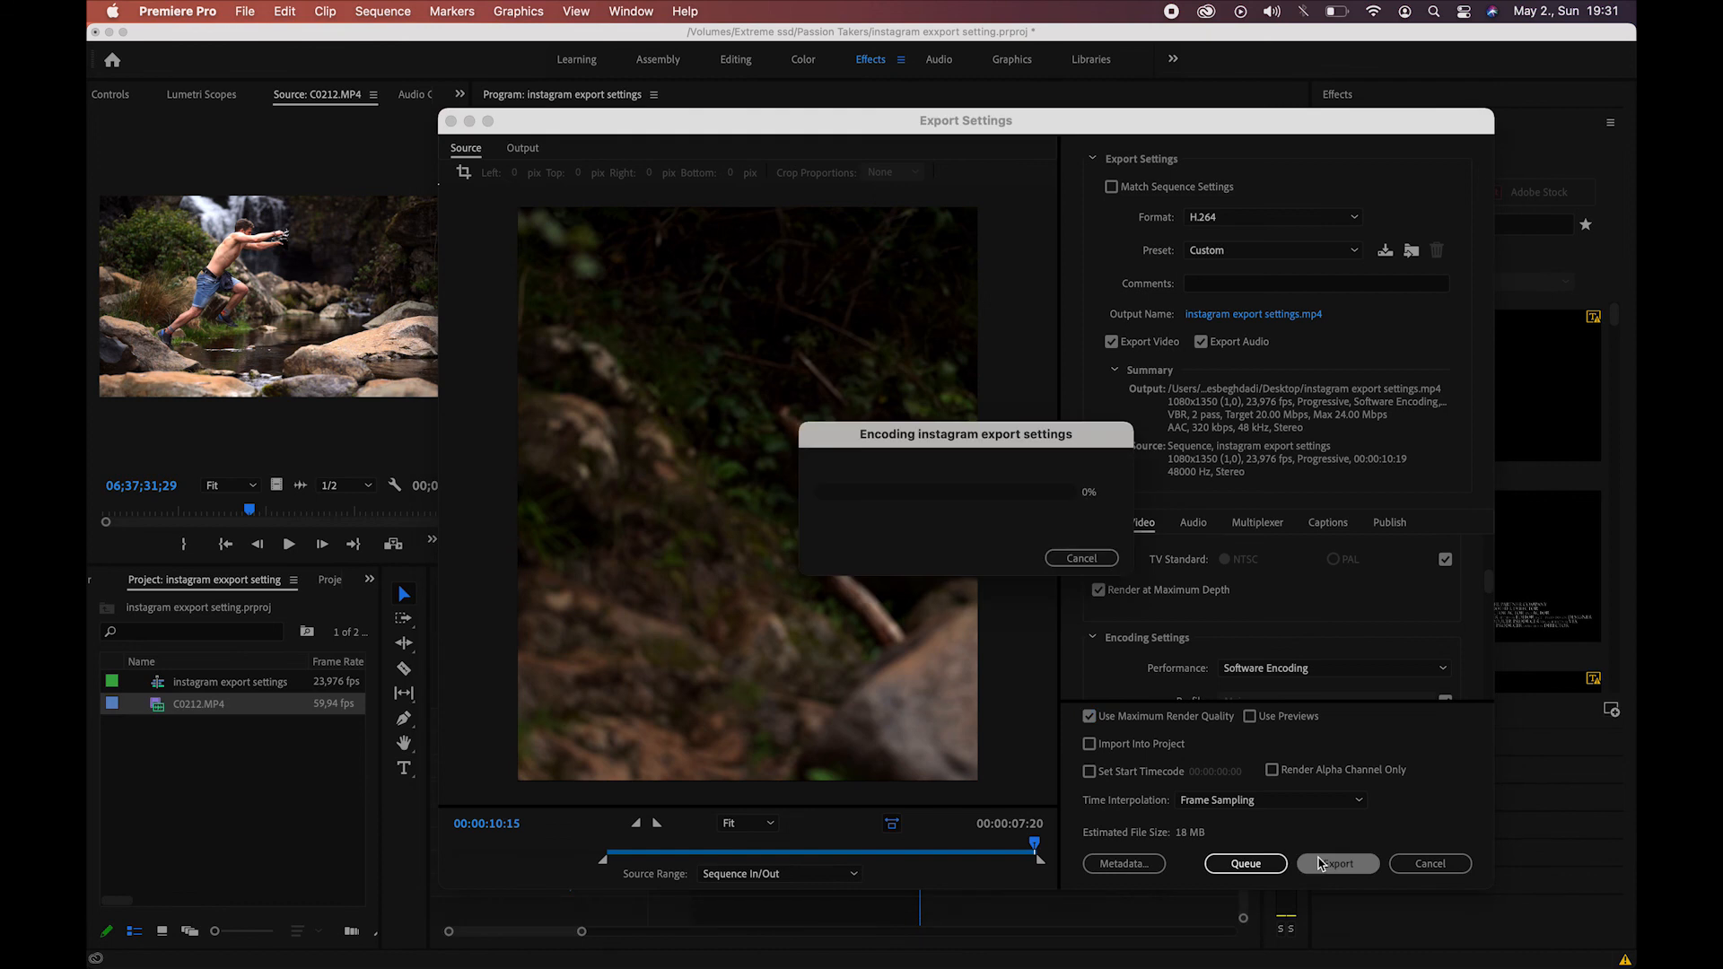
{"action": "left_click", "coordinate": [1337, 863]}
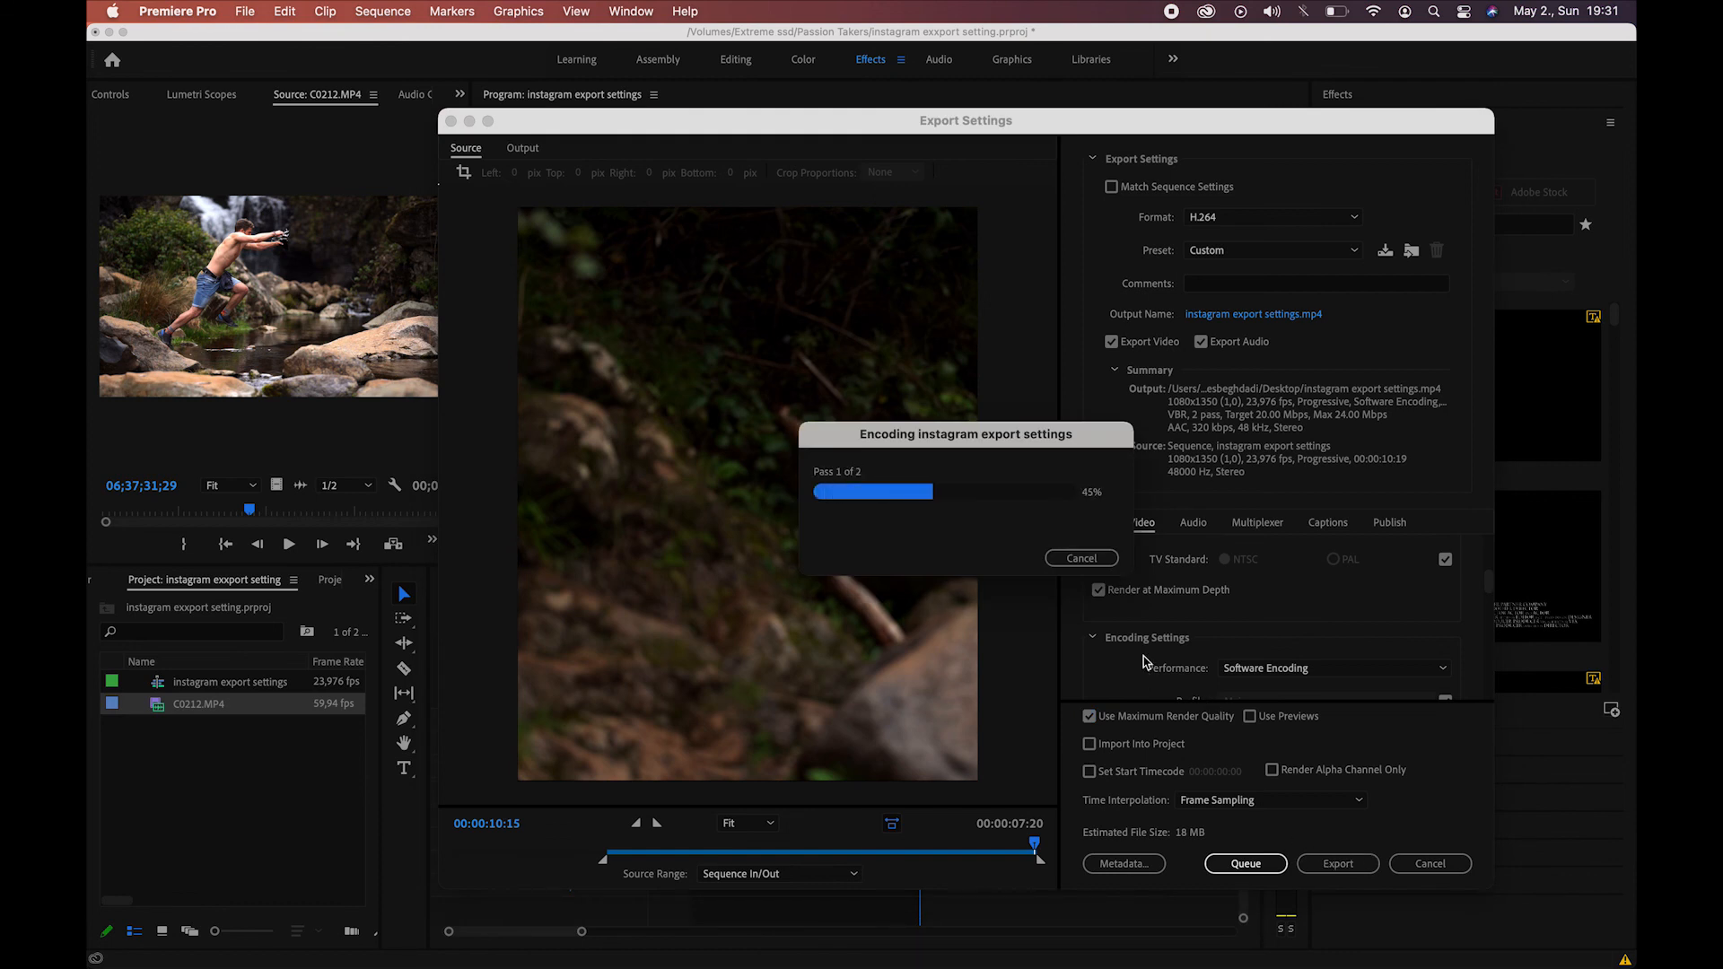